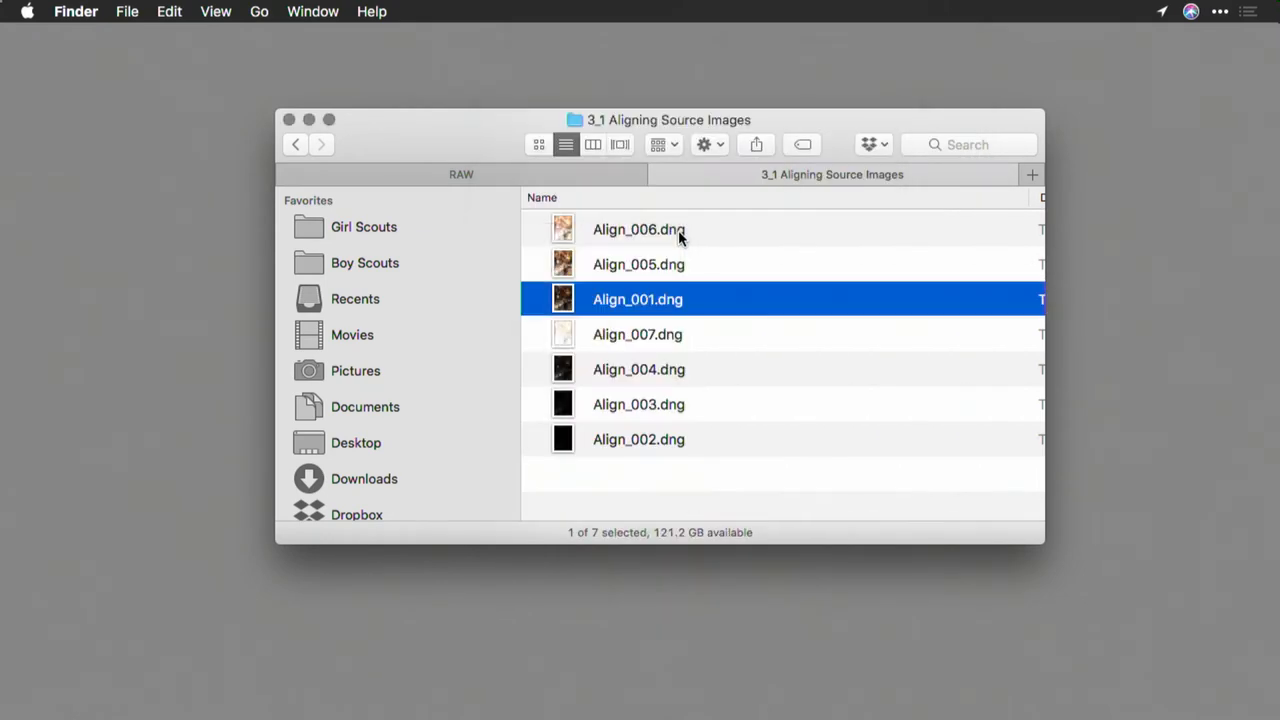
# Select all seven Align DNG brackets in Finder and drop them onto Aurora HDR 2018
pyautogui.press('cmd+a')
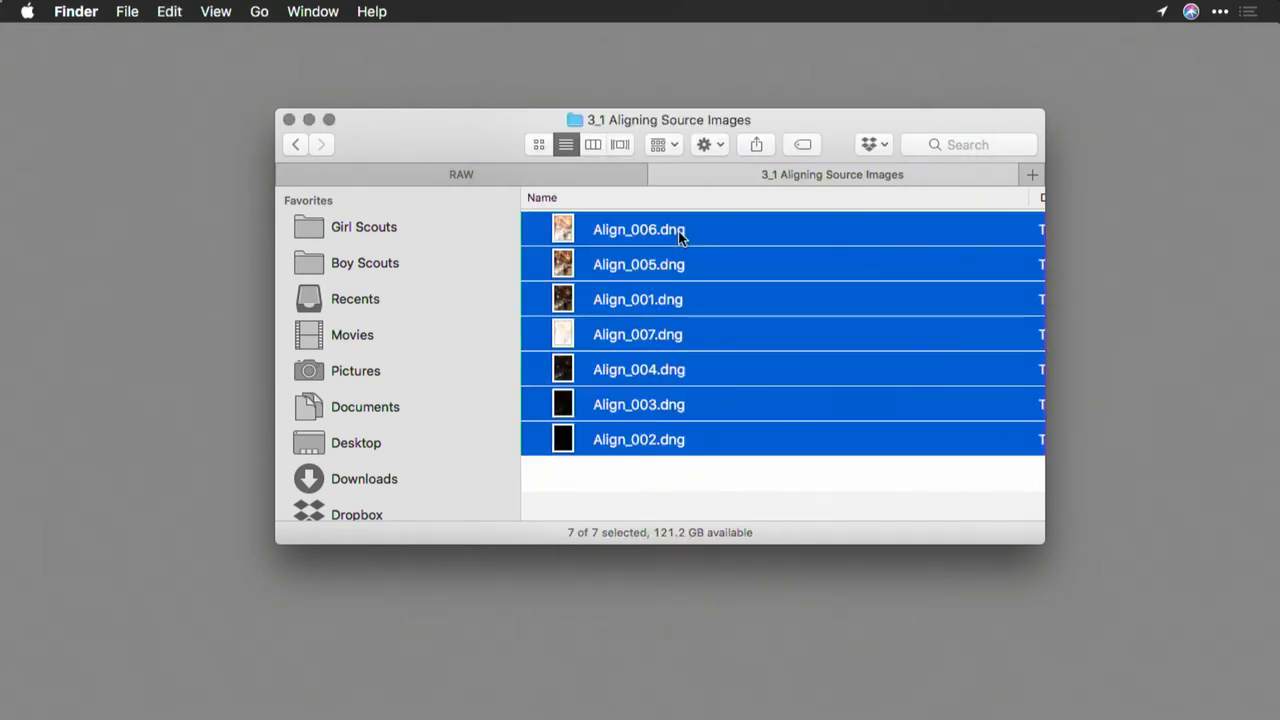
pyautogui.moveTo(639, 229); pyautogui.dragTo(1098, 710)
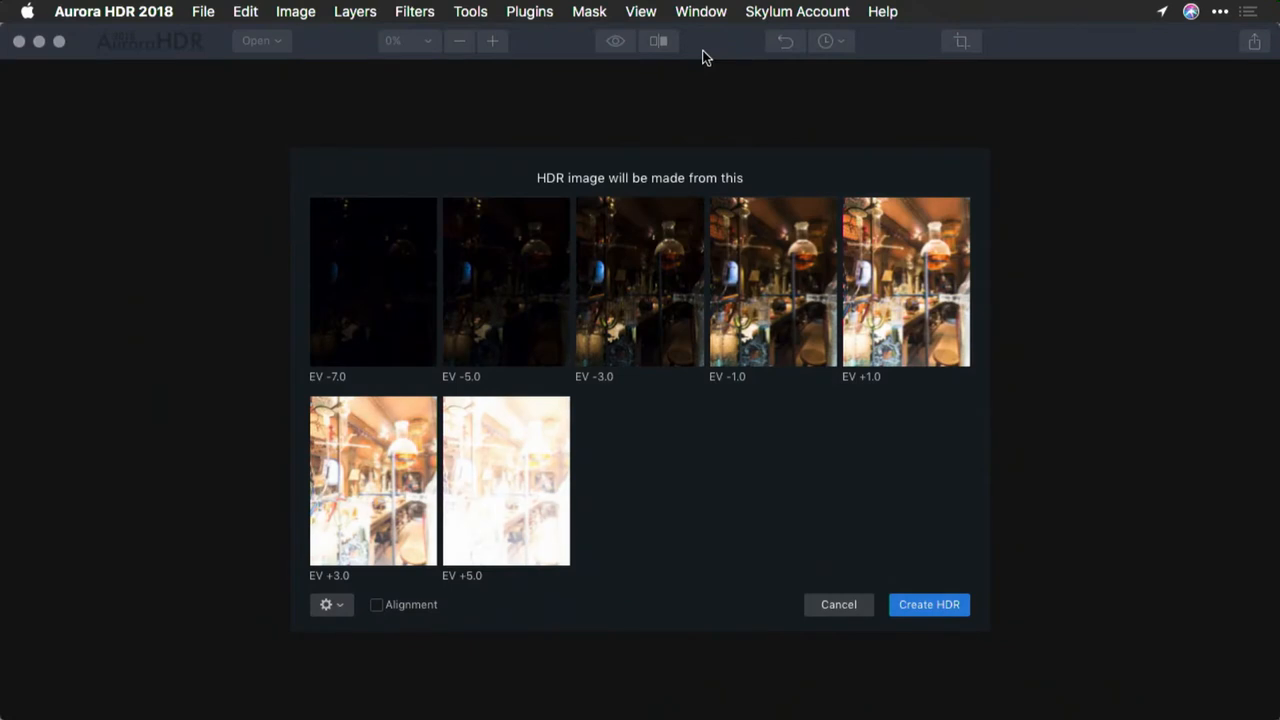
pyautogui.moveTo(555, 193)
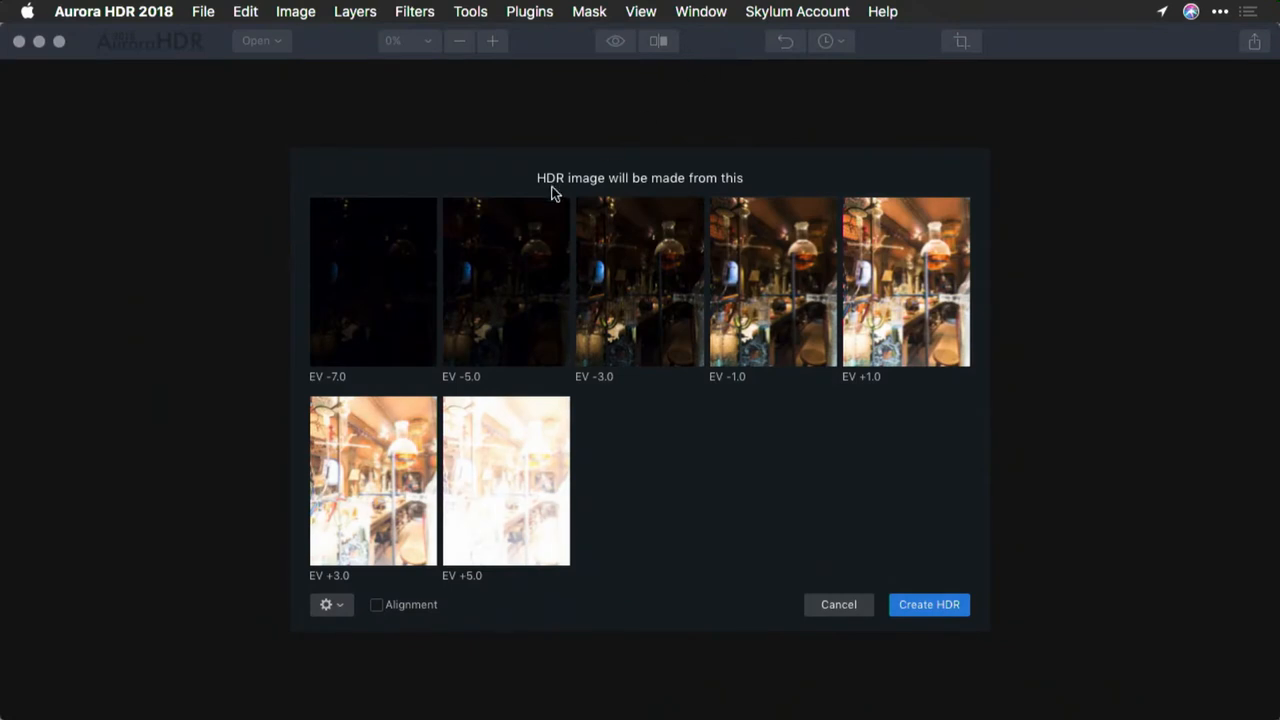
pyautogui.moveTo(378, 282)
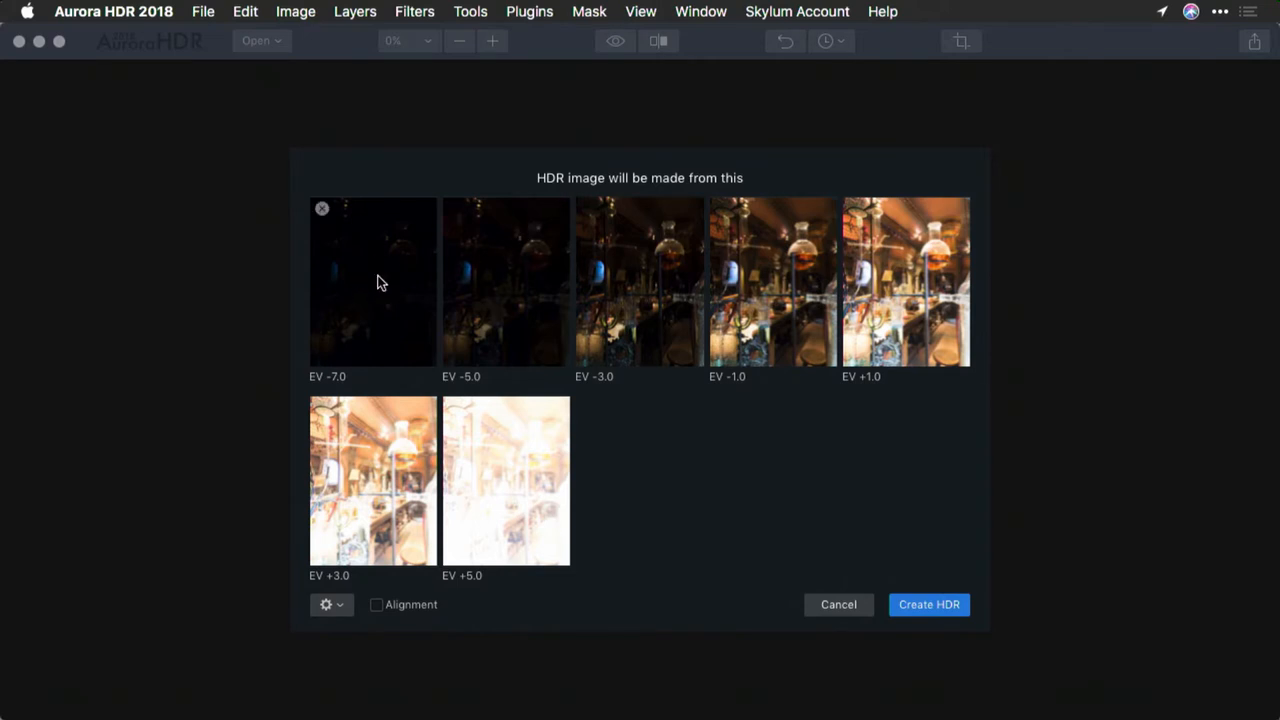
pyautogui.moveTo(772, 319)
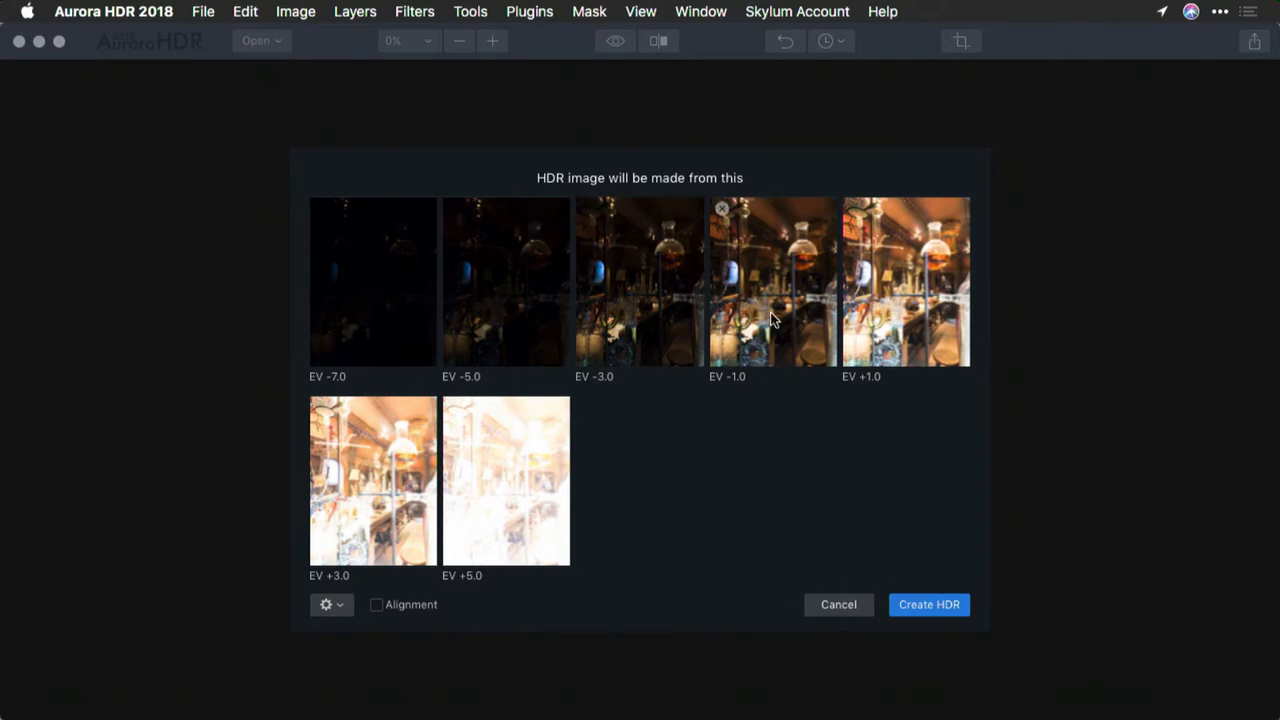
pyautogui.moveTo(770, 318)
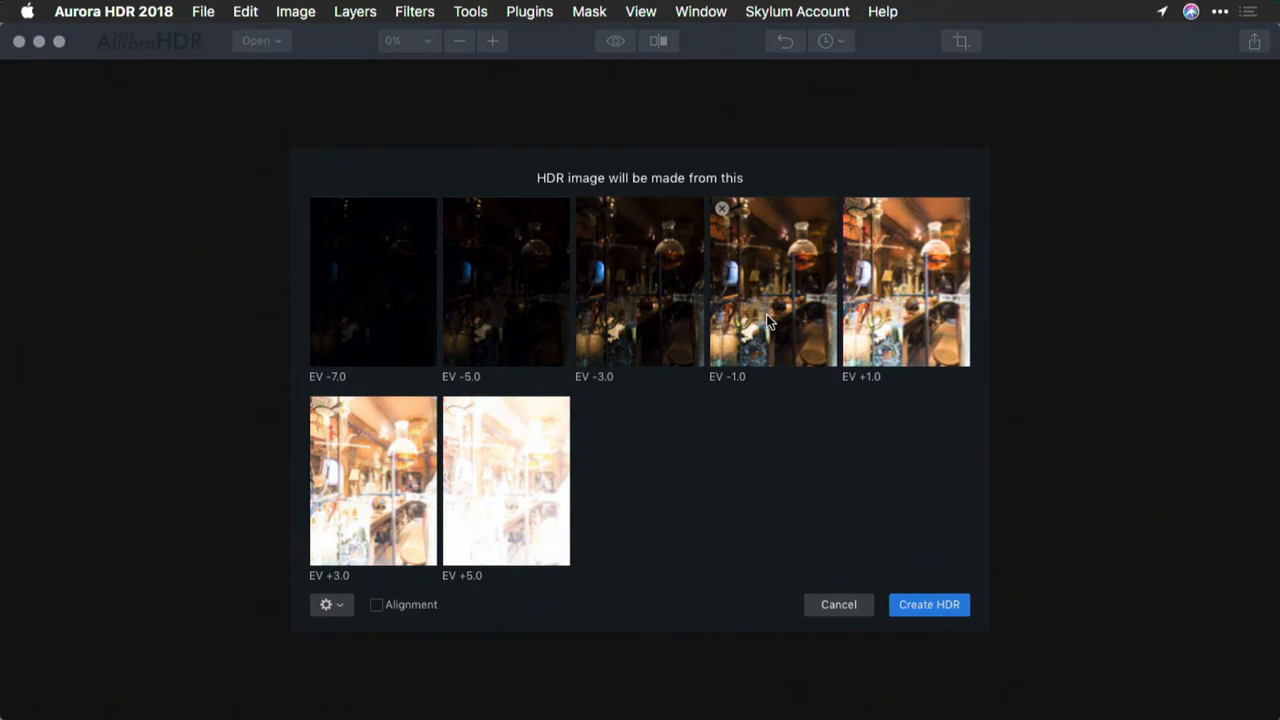
pyautogui.moveTo(378, 297)
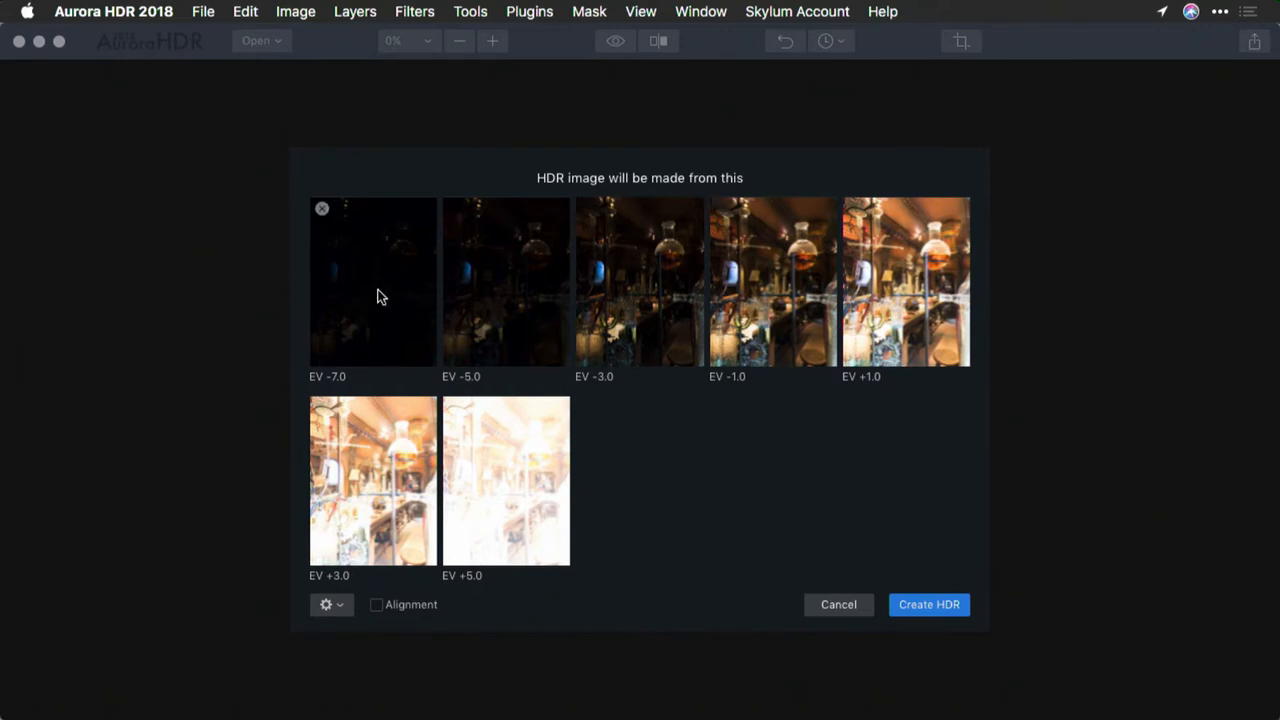
pyautogui.moveTo(513, 488)
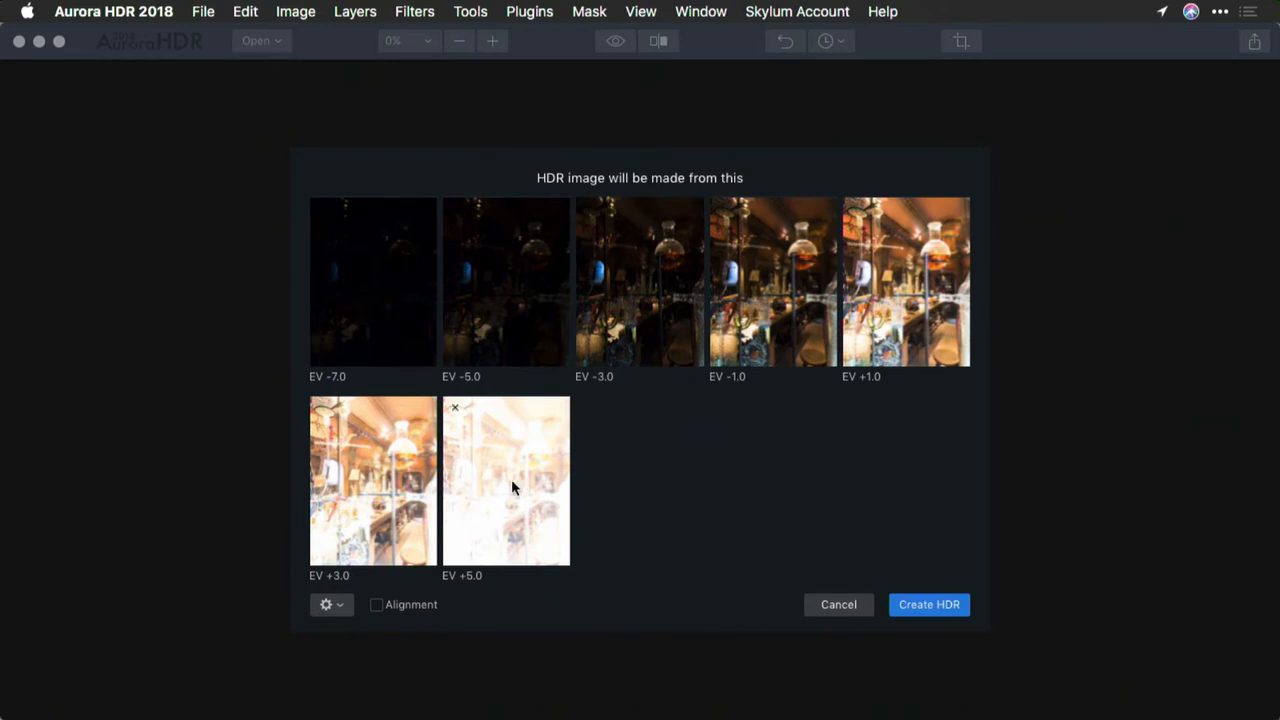
pyautogui.moveTo(517, 494)
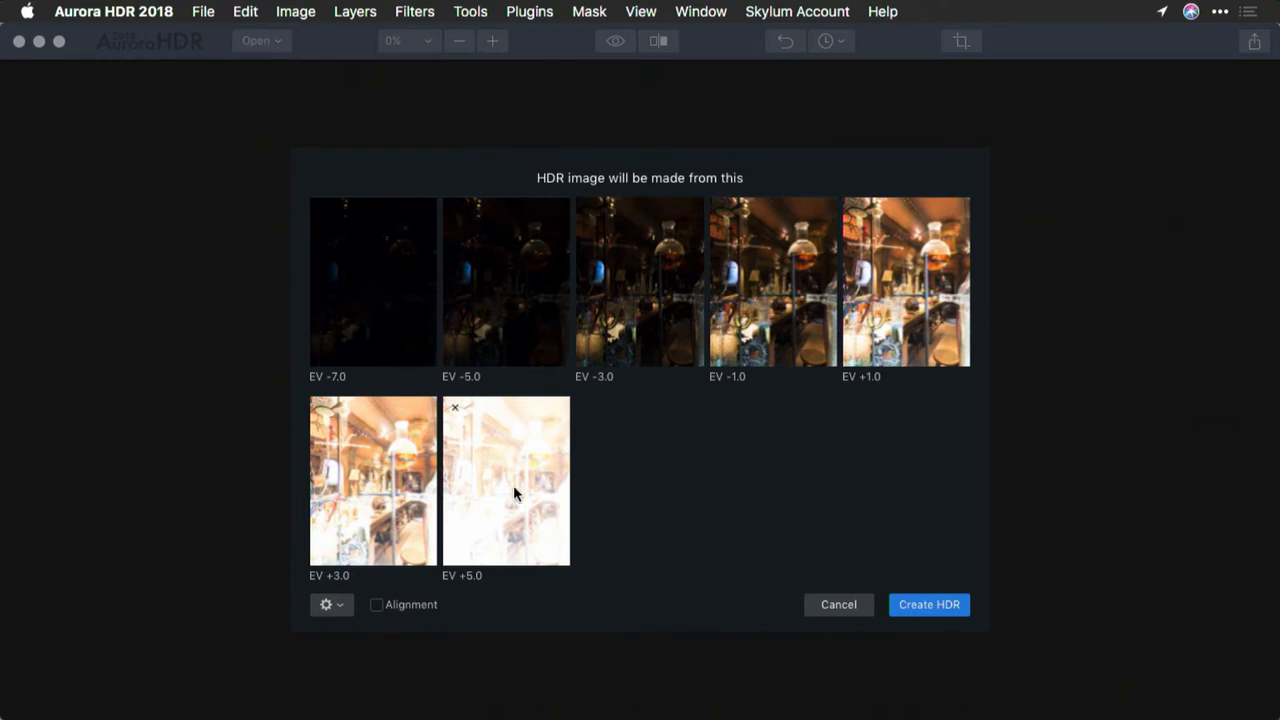
pyautogui.moveTo(490, 503)
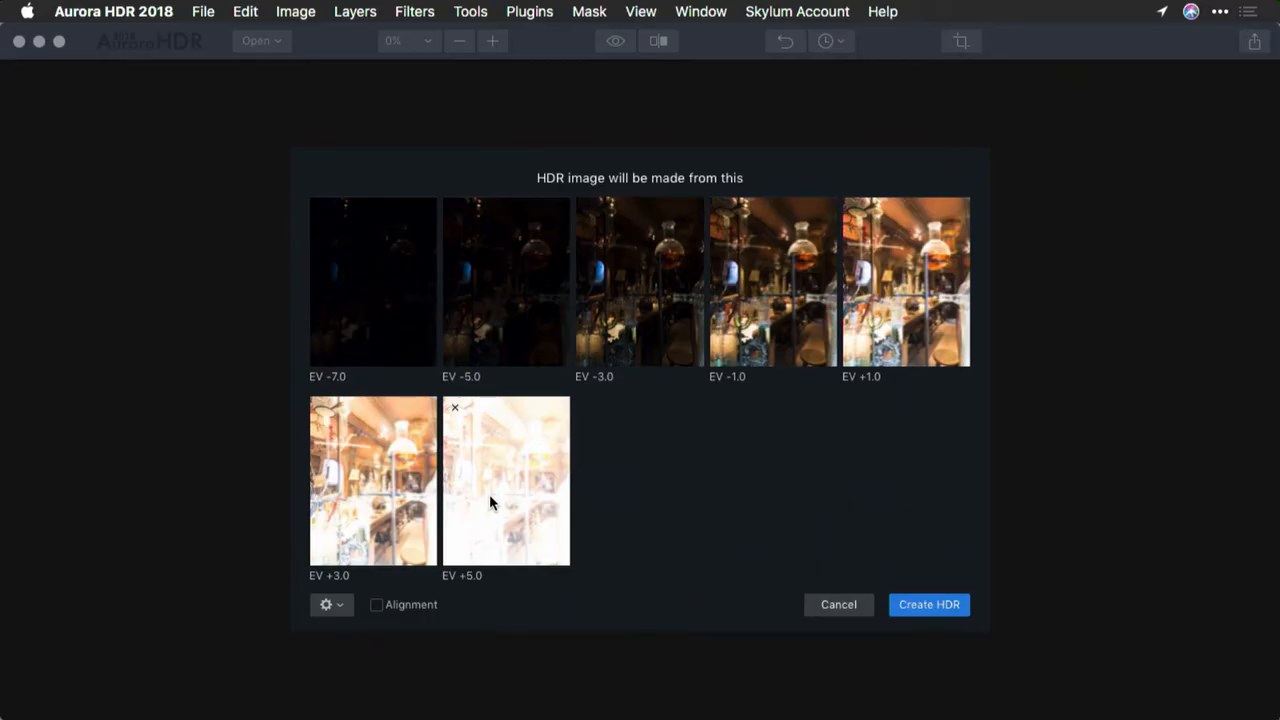
pyautogui.moveTo(445, 588)
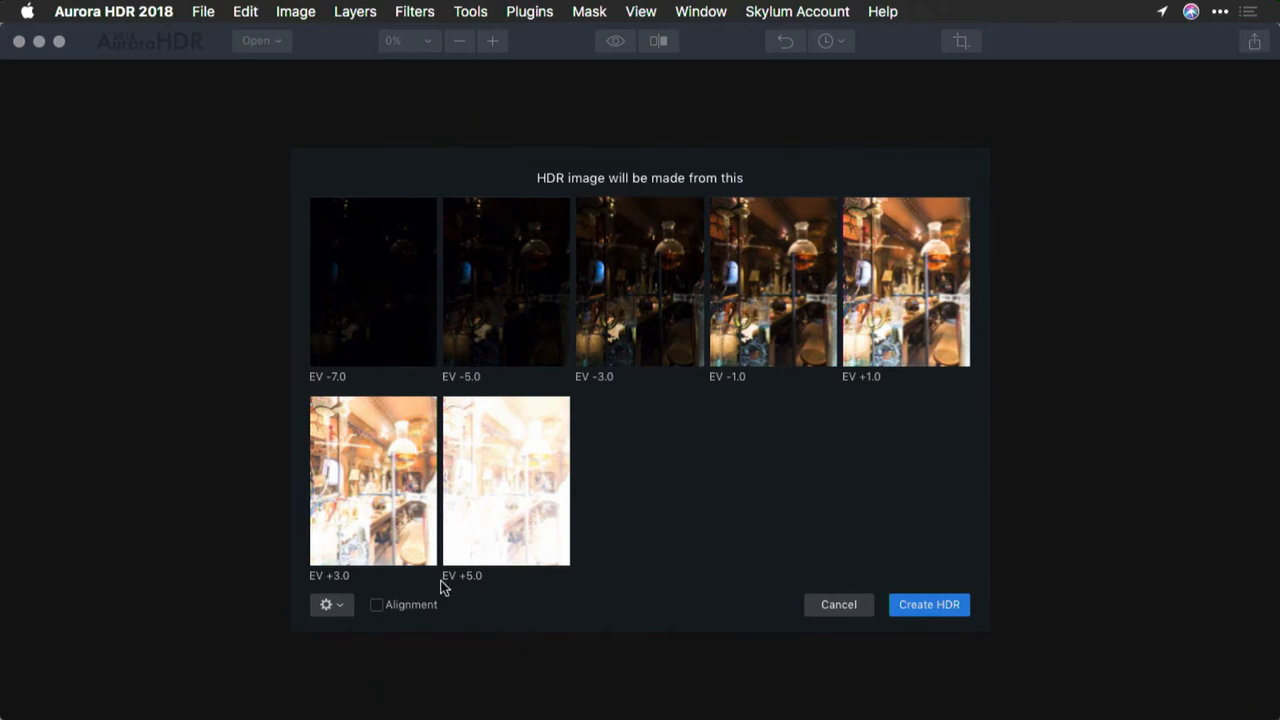
pyautogui.moveTo(420, 614)
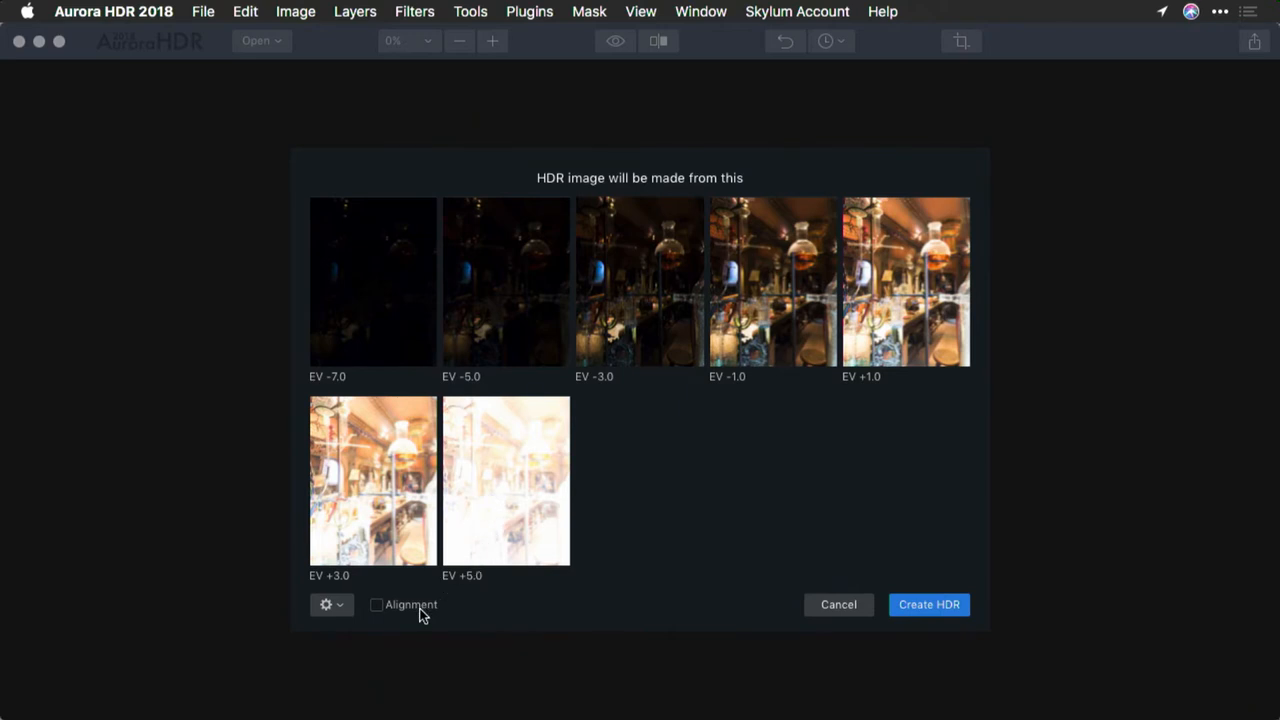
# Enable Alignment and create the HDR merge from the seven brackets
pyautogui.click(928, 604)
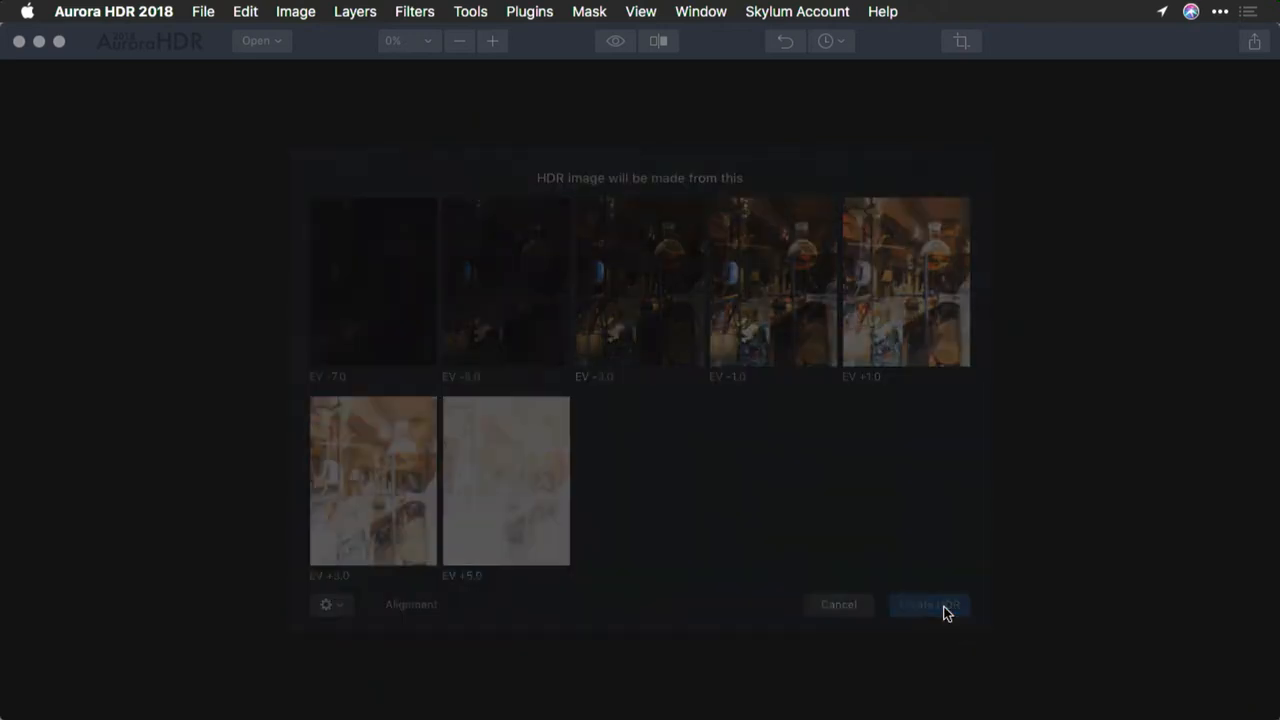
pyautogui.click(928, 604)
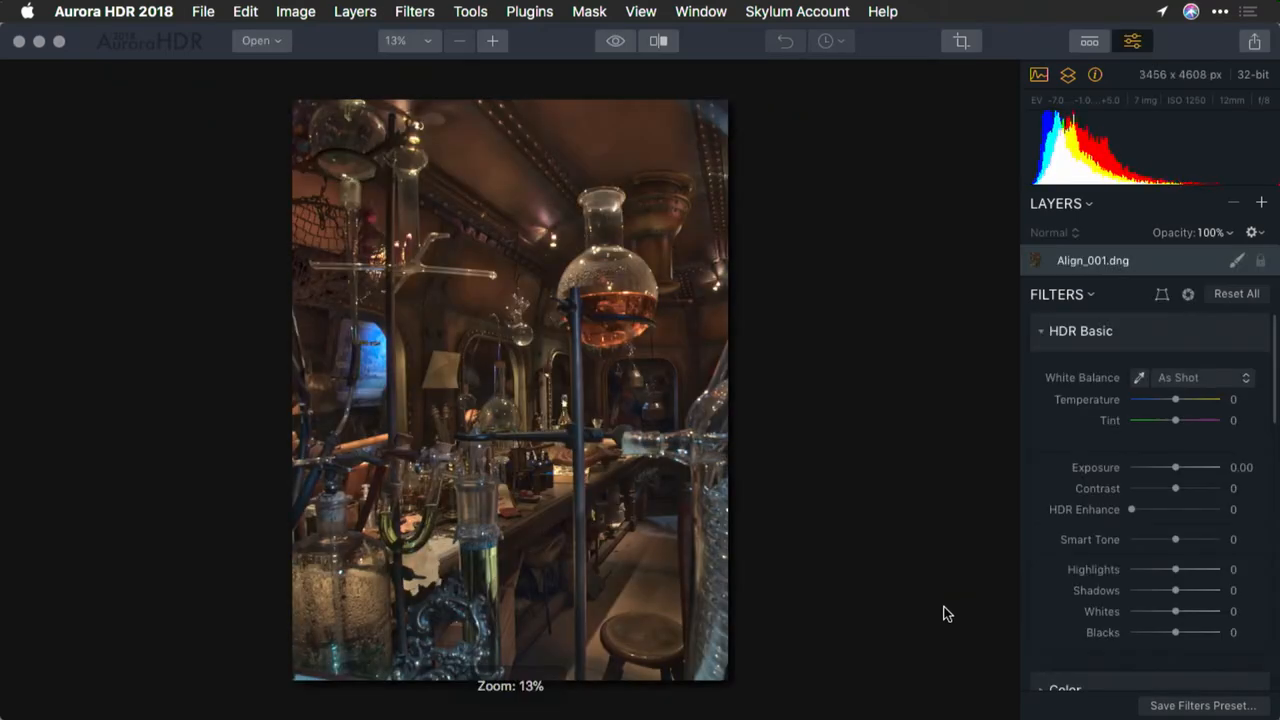
pyautogui.moveTo(490, 62)
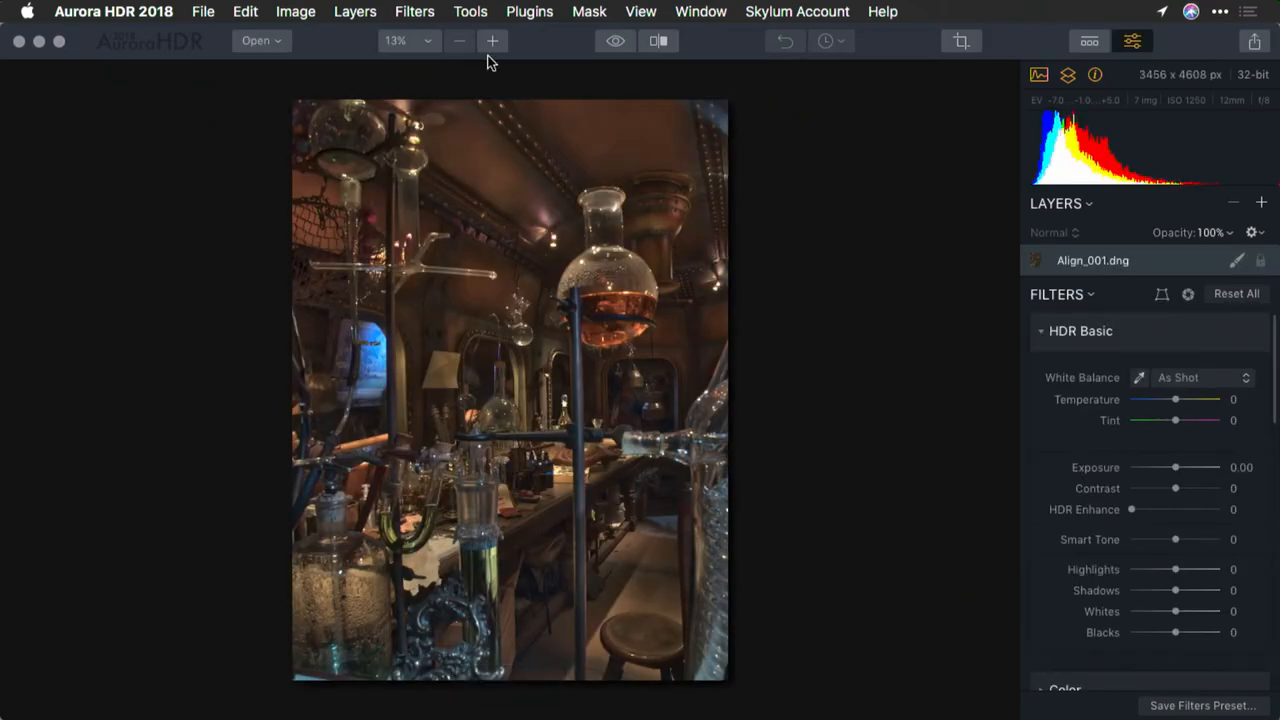
# Zoom in to inspect the glassware, then reload the seven Align brackets (EV -7 to +5)
pyautogui.click(492, 41)
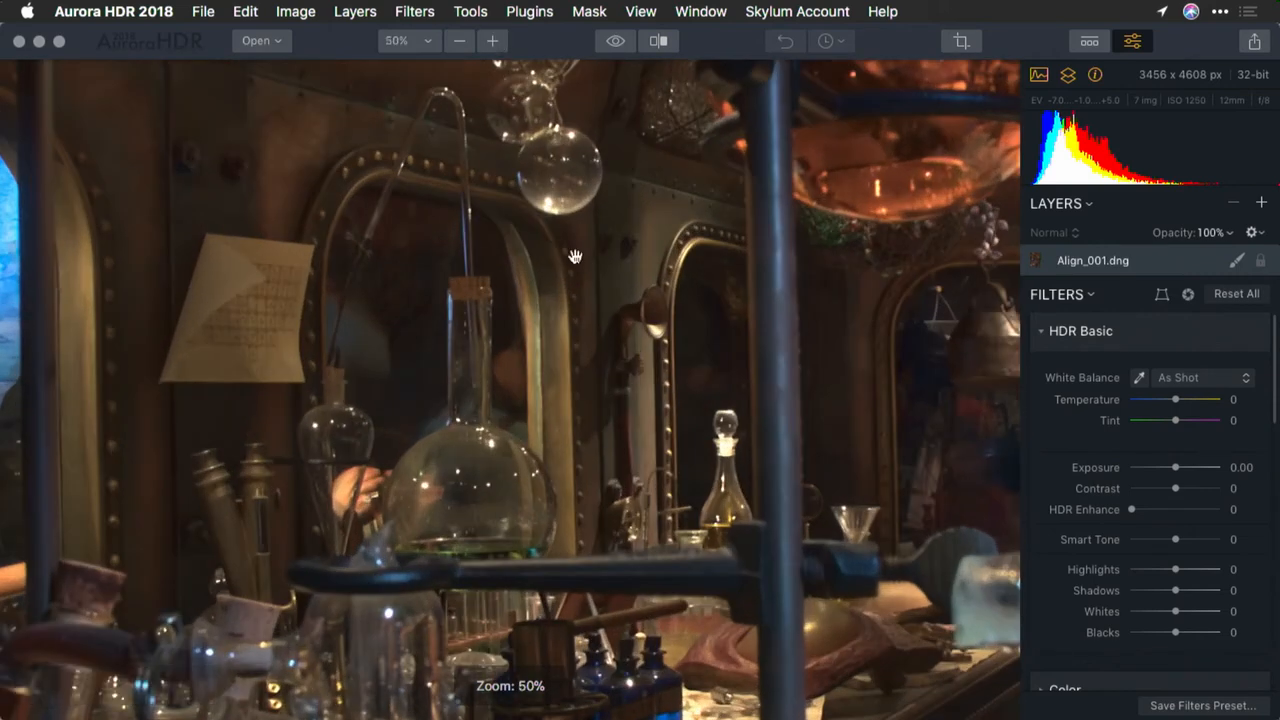
pyautogui.moveTo(575, 256); pyautogui.dragTo(756, 371)
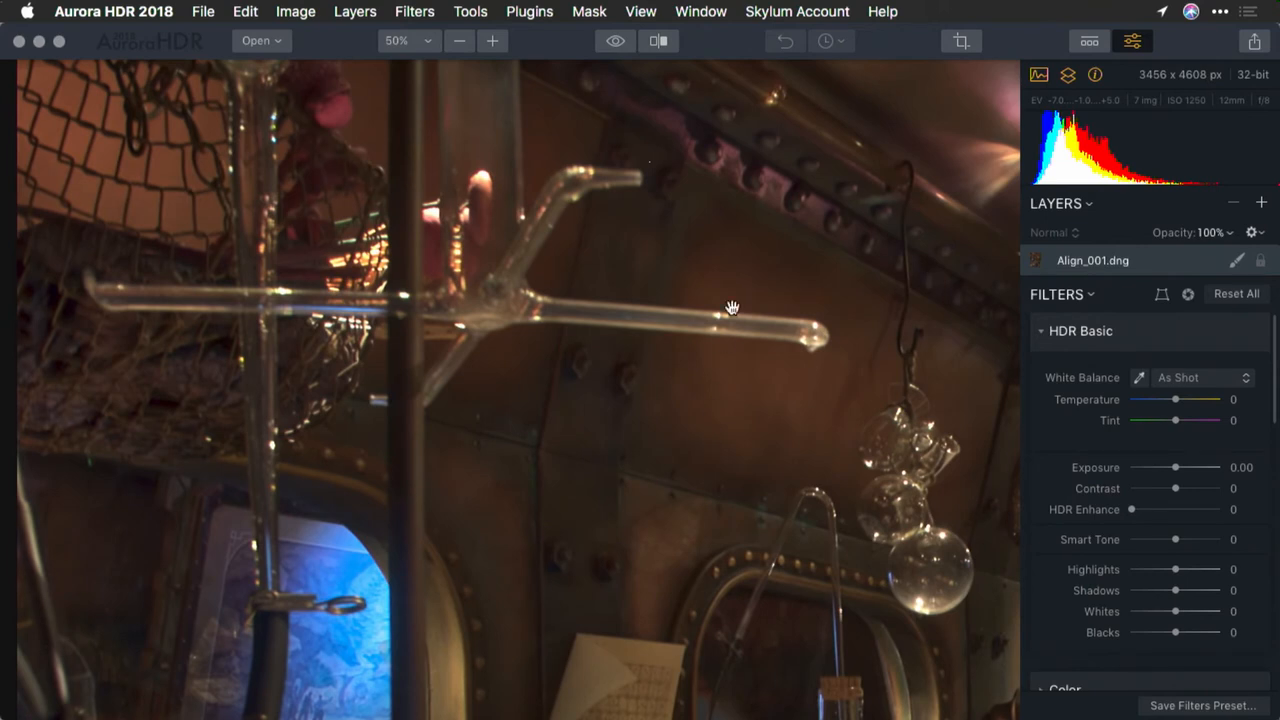
pyautogui.moveTo(482, 283)
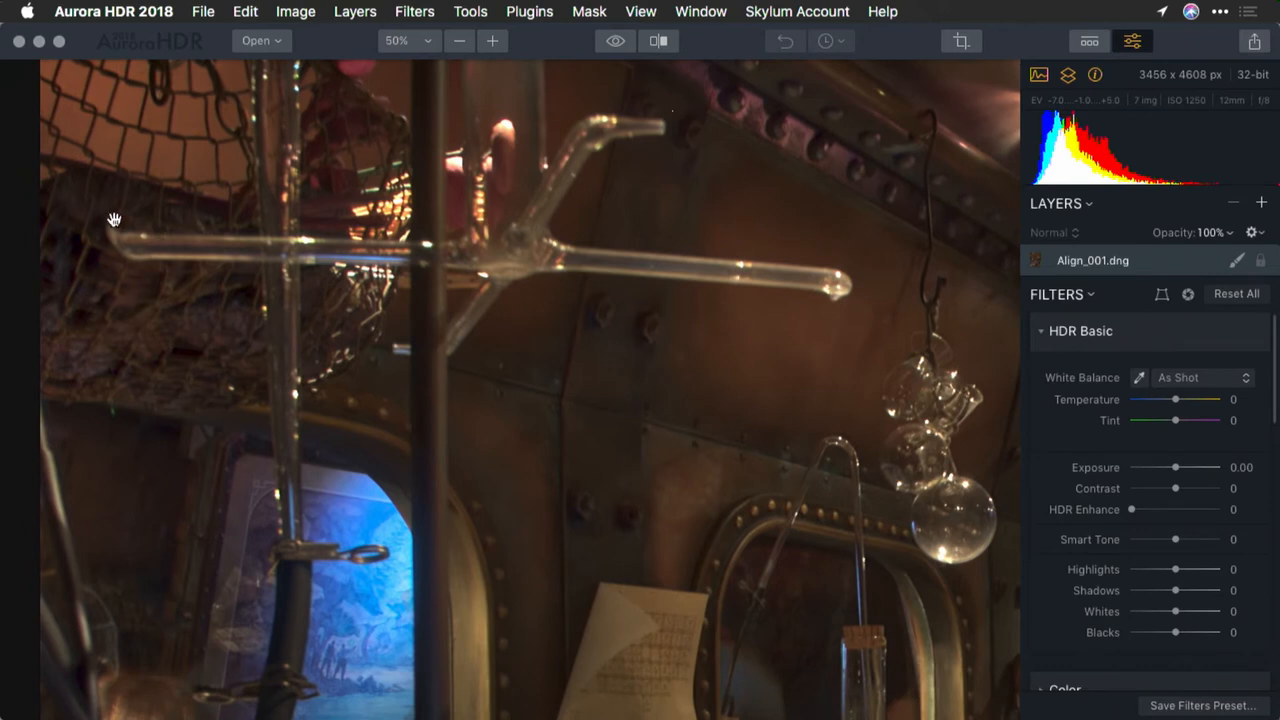
pyautogui.moveTo(251, 303)
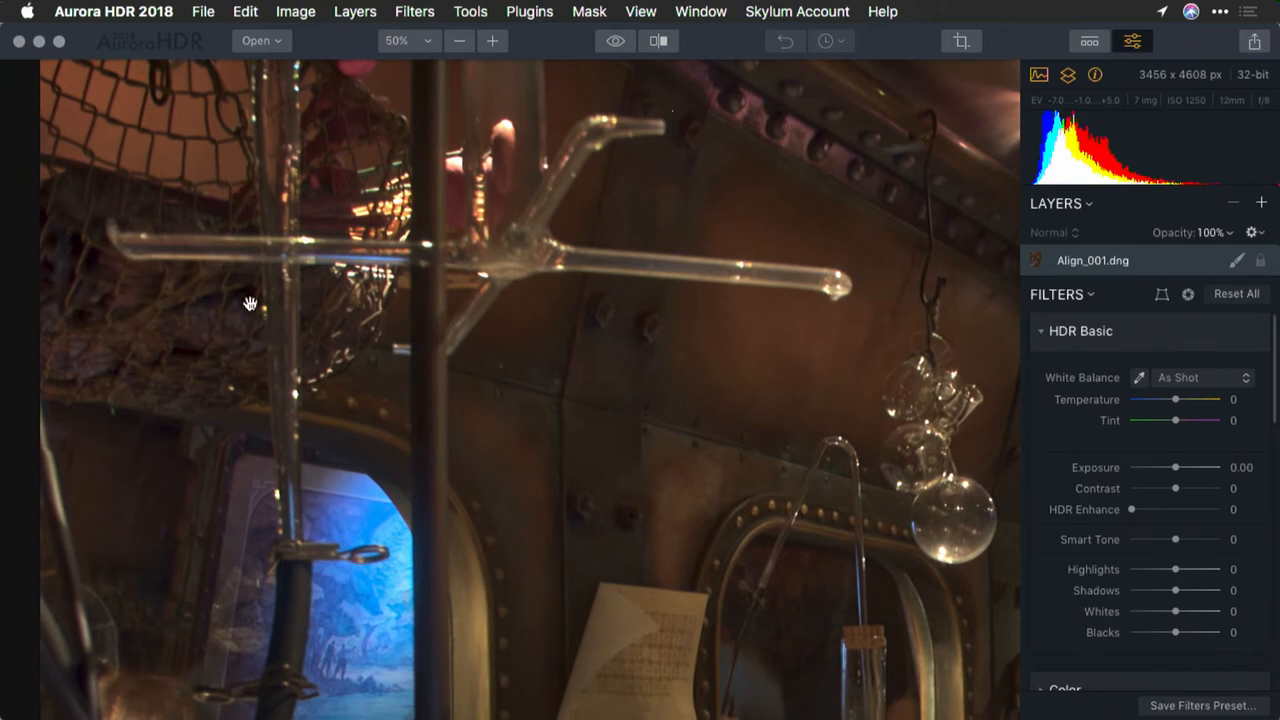
pyautogui.moveTo(251, 303); pyautogui.dragTo(534, 316)
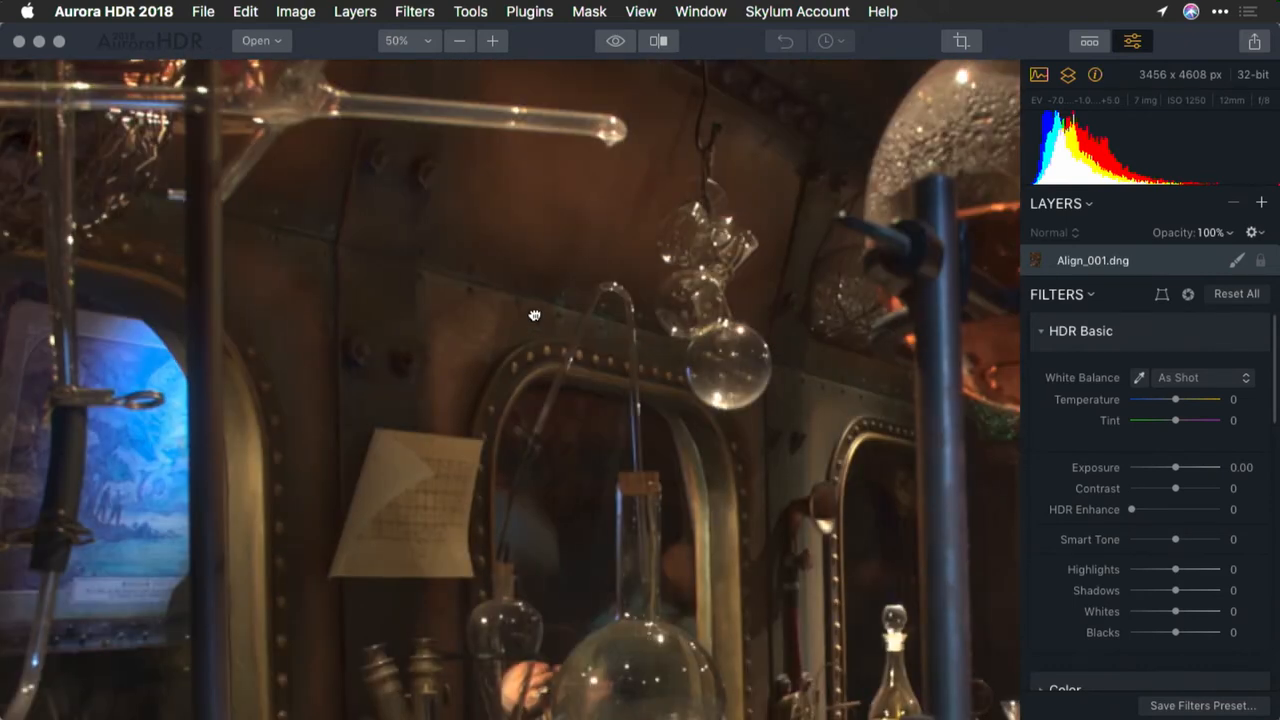
pyautogui.moveTo(534, 315); pyautogui.dragTo(654, 415)
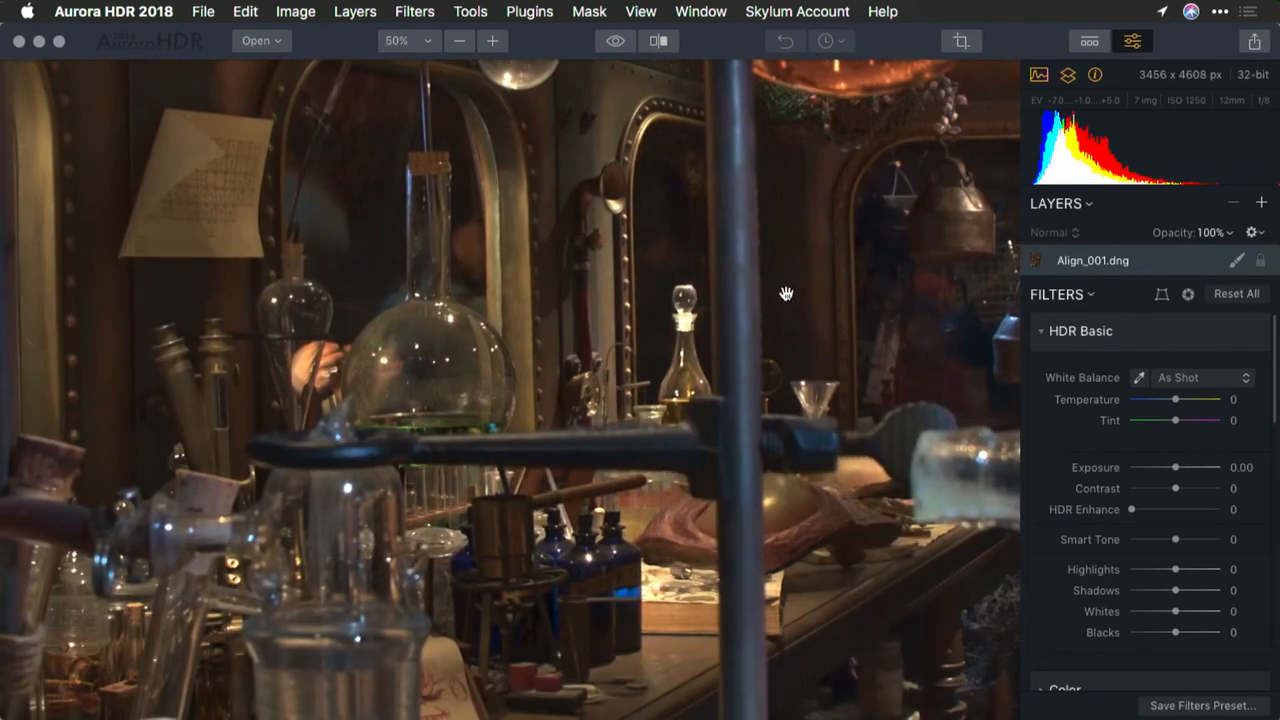
pyautogui.moveTo(692, 397)
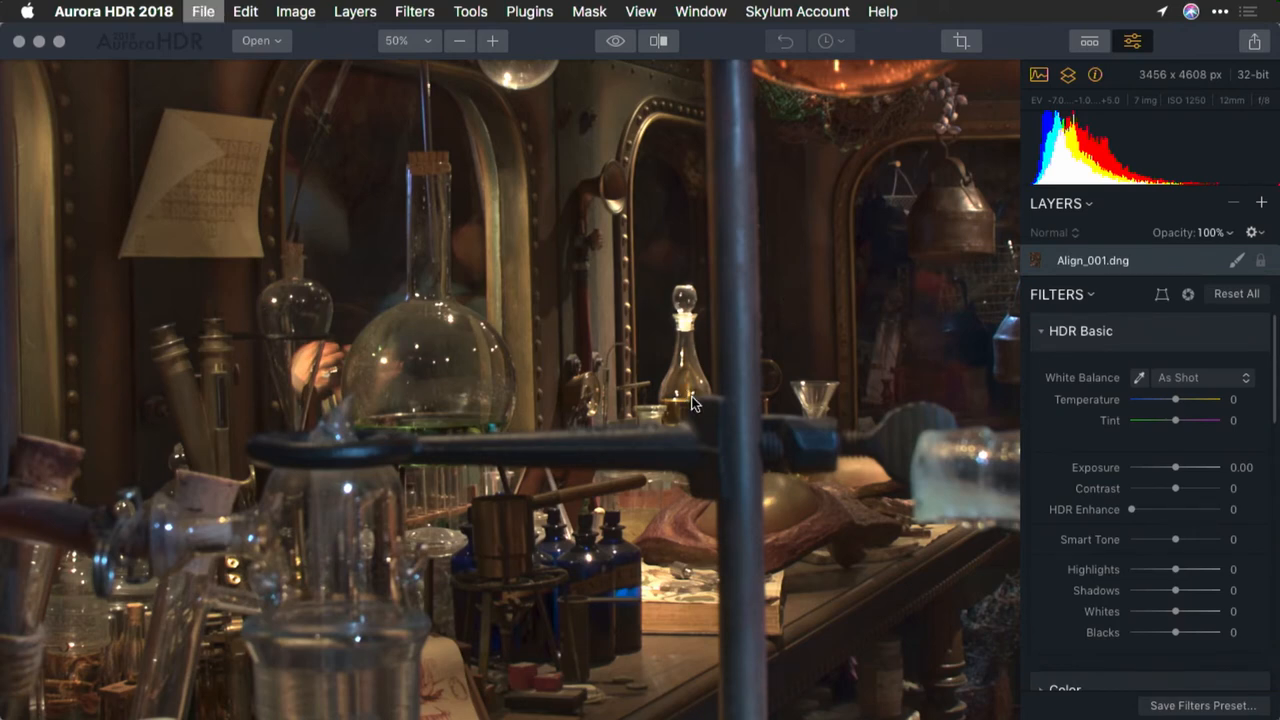
pyautogui.click(203, 11)
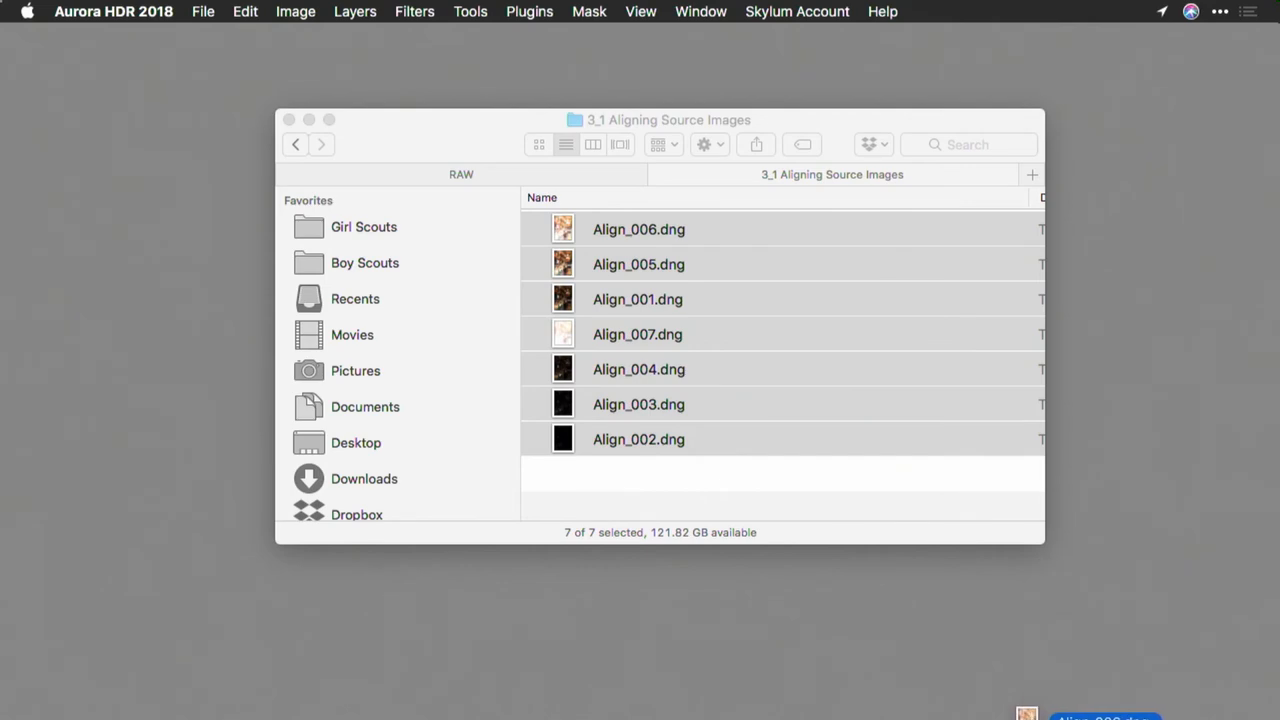
pyautogui.moveTo(1165, 650)
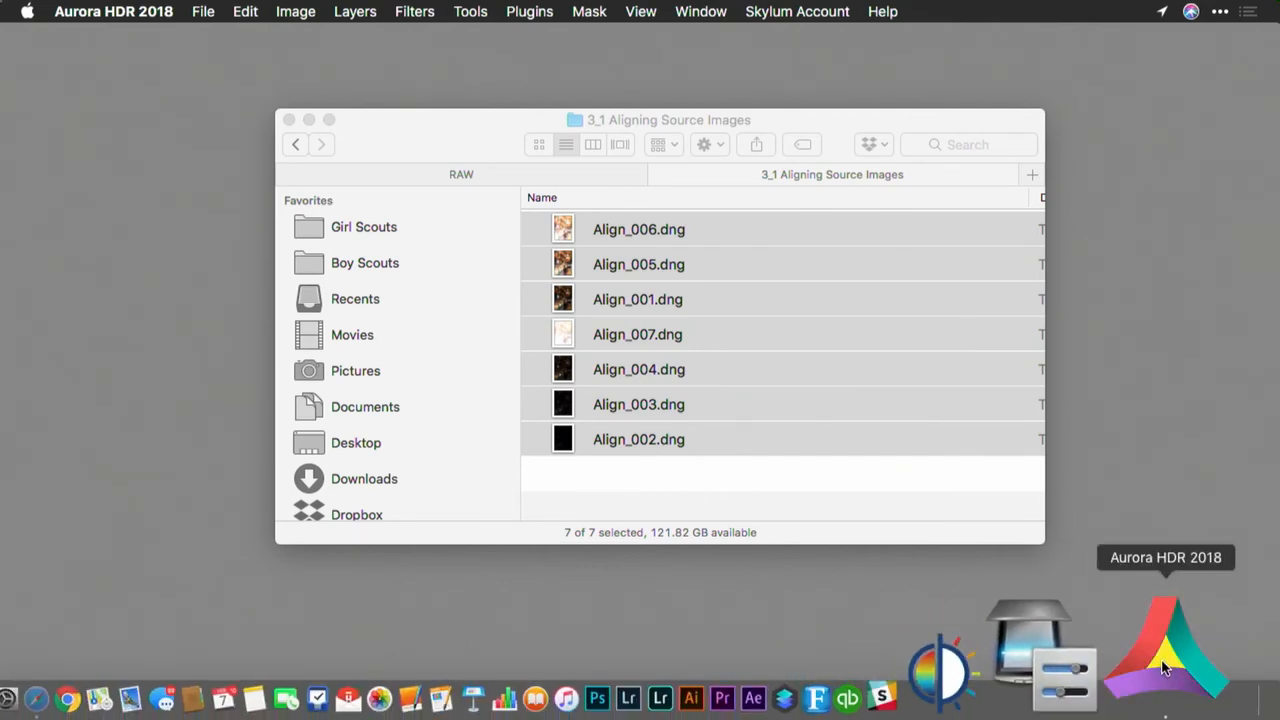
pyautogui.click(1165, 650)
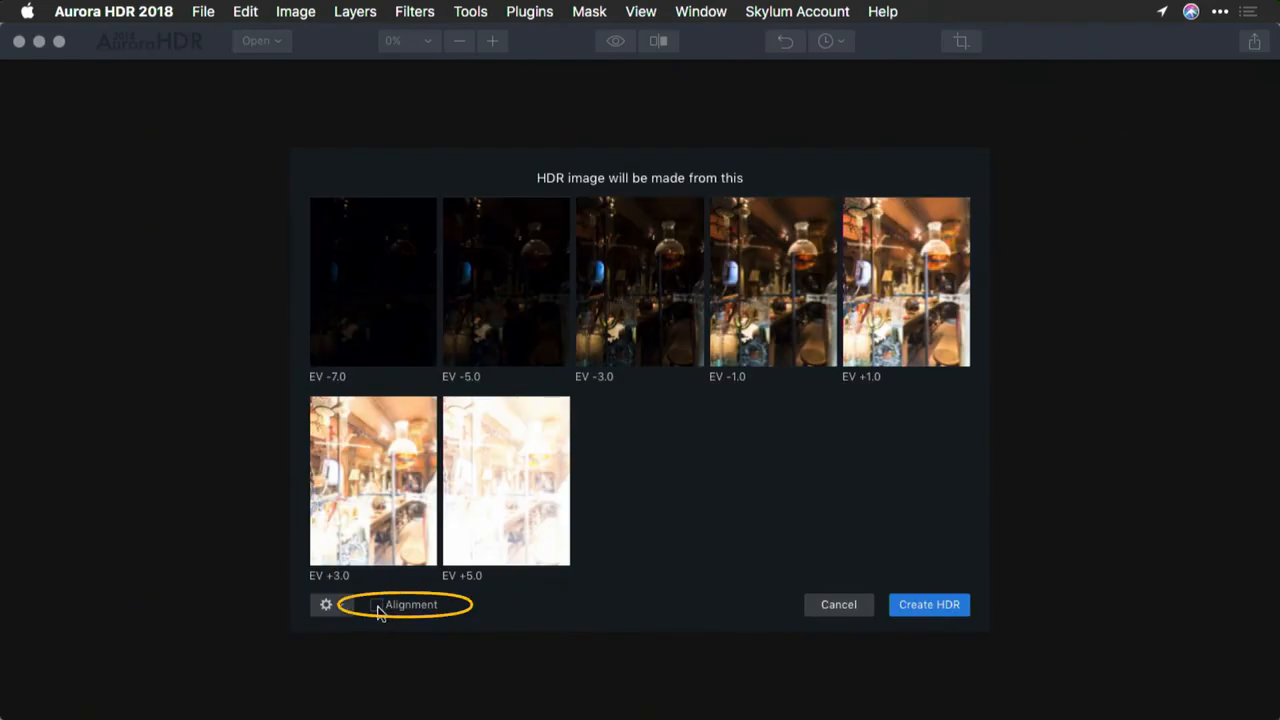
# Tick Alignment and create a new aligned 32-bit HDR merge of the brackets
pyautogui.click(376, 604)
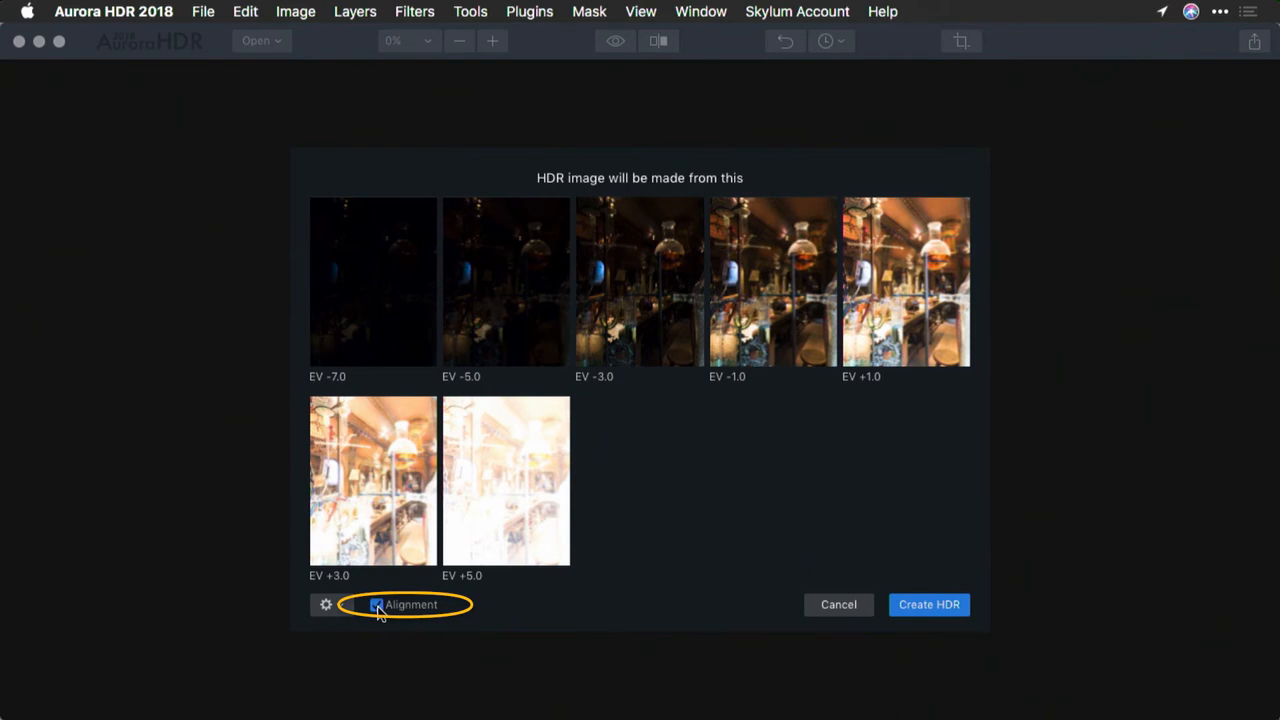
pyautogui.click(928, 604)
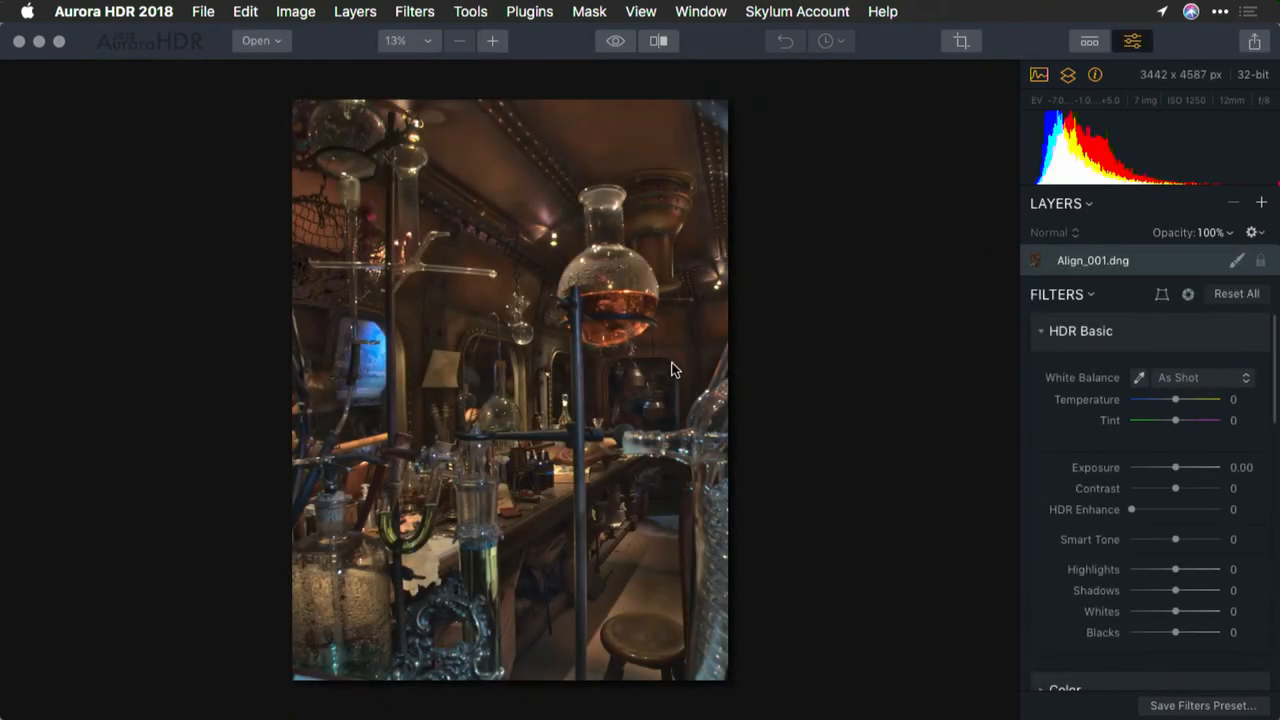
# Zoom the merged image from 13% to 50% to check the hanging glassware
pyautogui.click(491, 41)
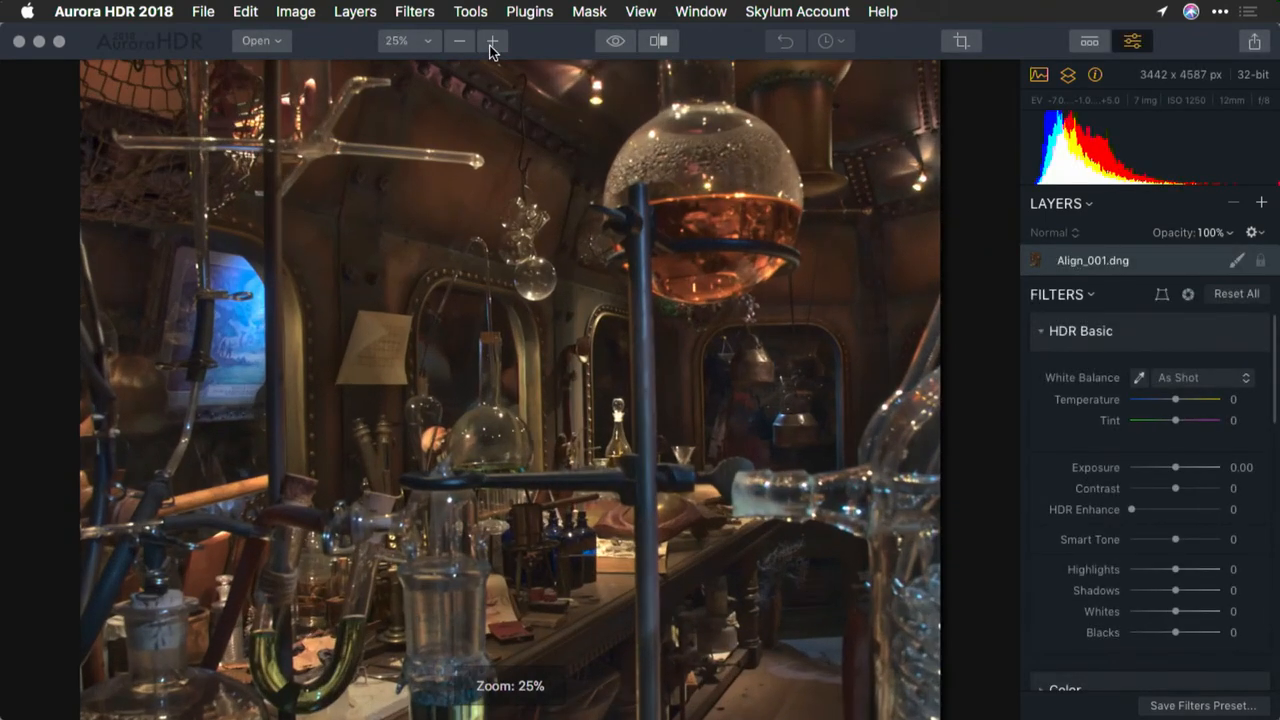
pyautogui.click(491, 41)
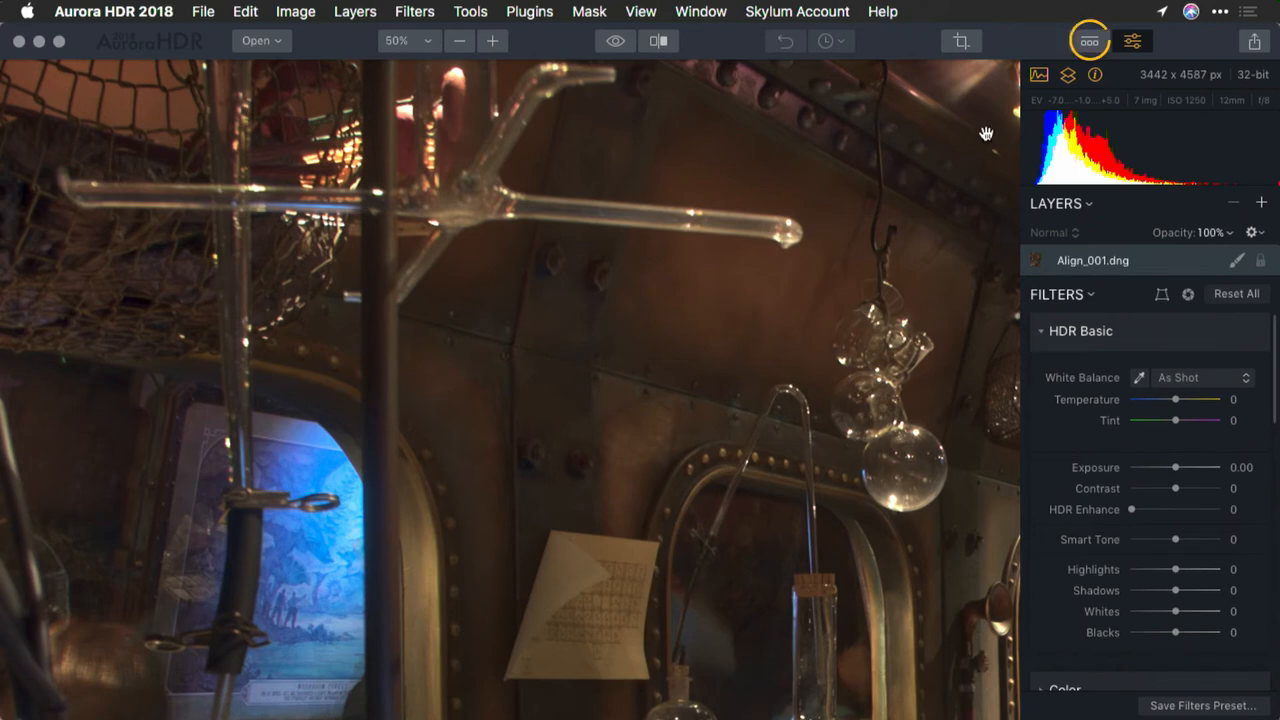
# Apply the Basic category's Smart Enhancer preset, then hide the filters and presets panels
pyautogui.click(1089, 40)
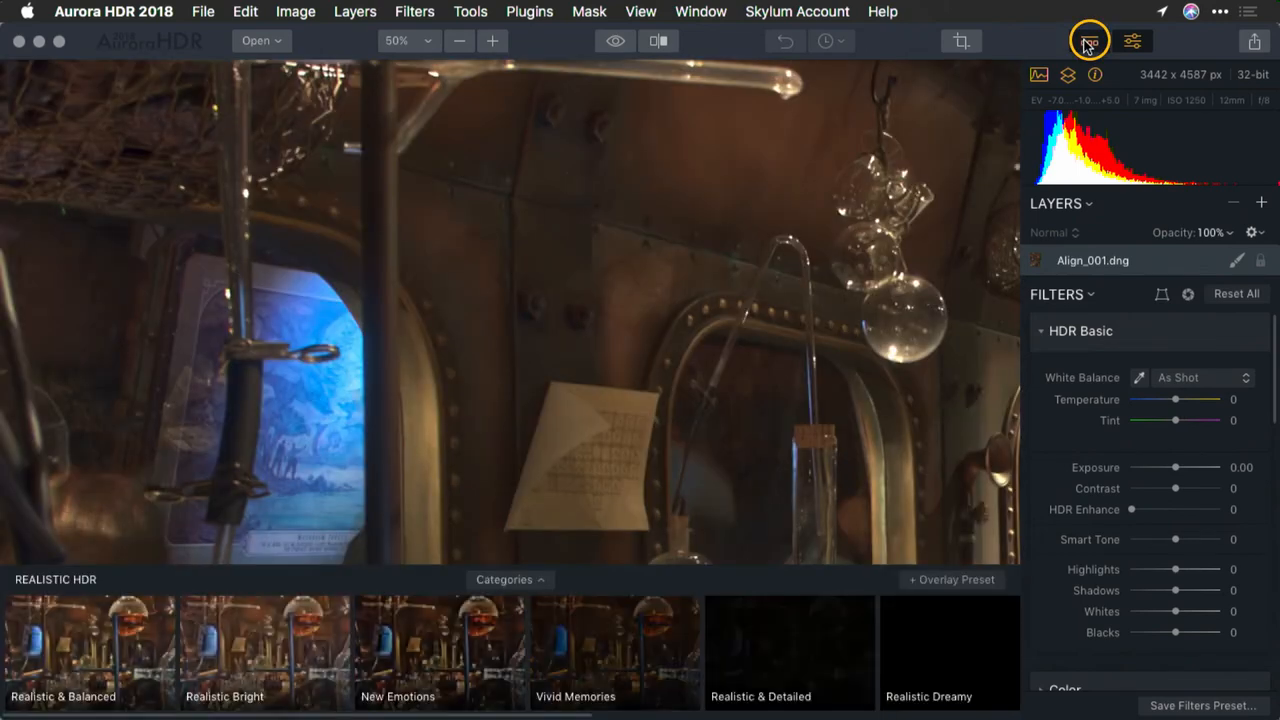
pyautogui.click(510, 579)
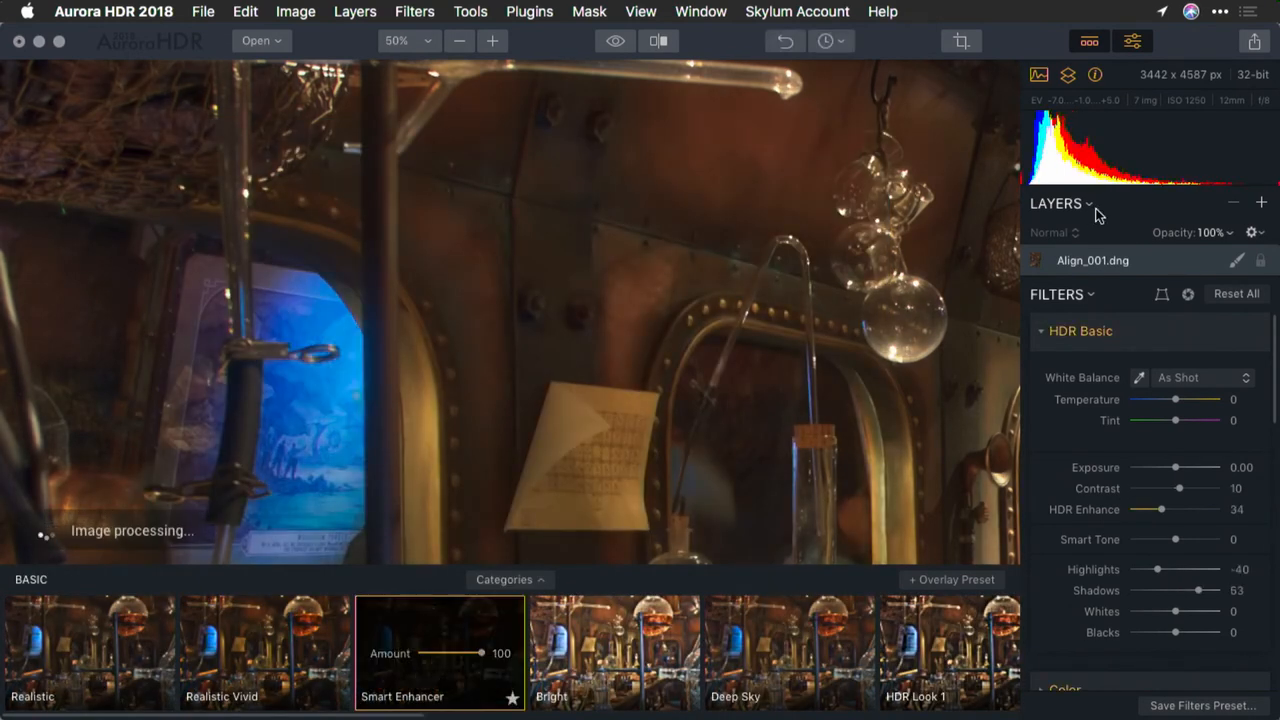
pyautogui.click(1131, 41)
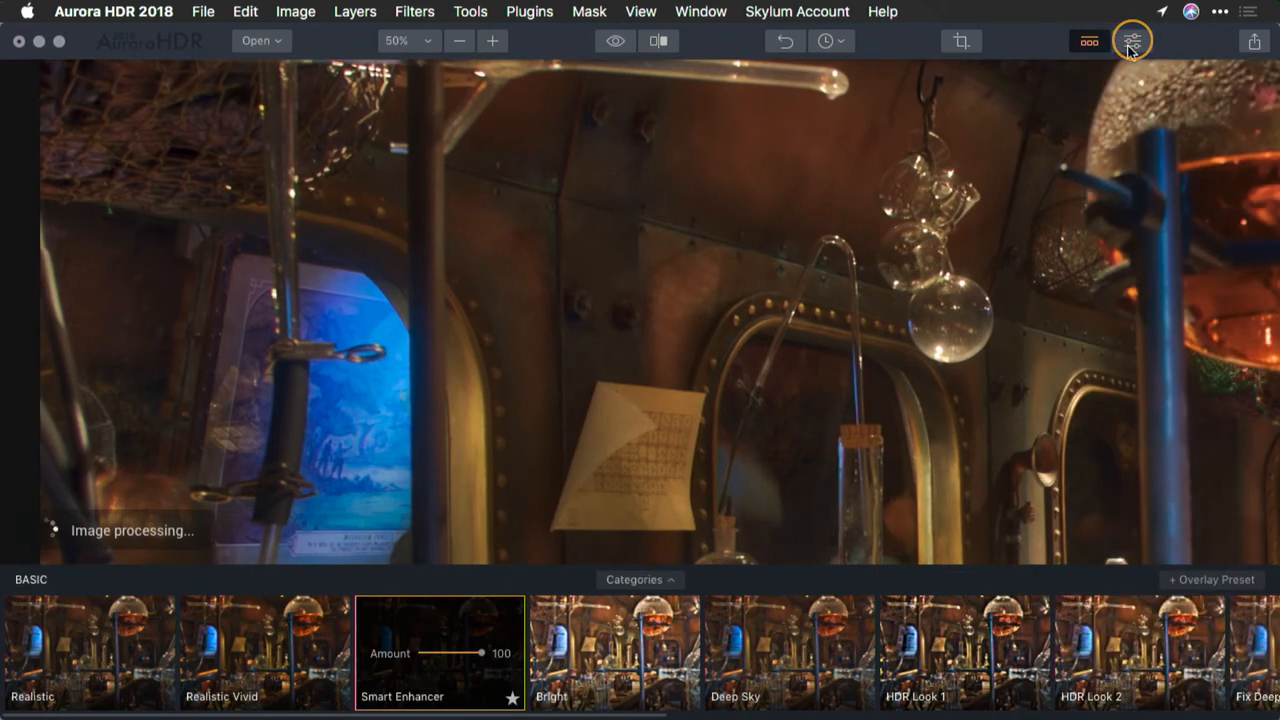
pyautogui.click(1131, 41)
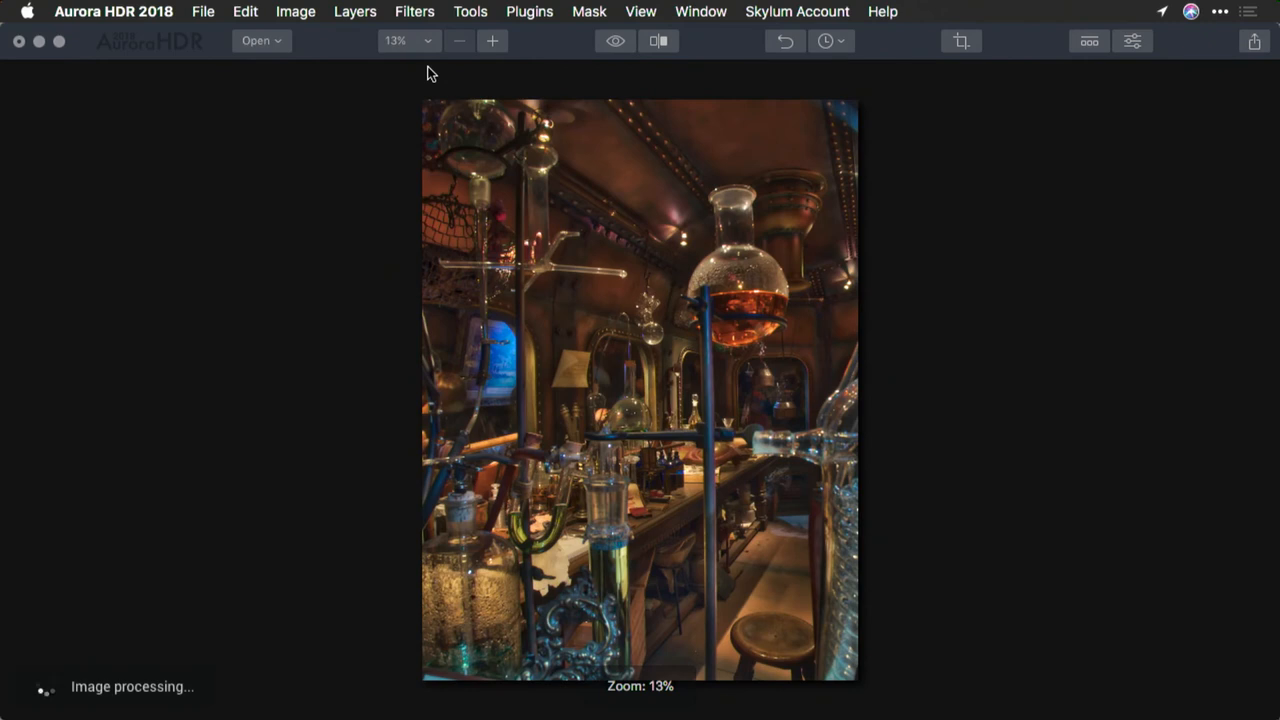
# Turn on the before/after split view, settle the divider near the middle, and zoom in
pyautogui.click(657, 41)
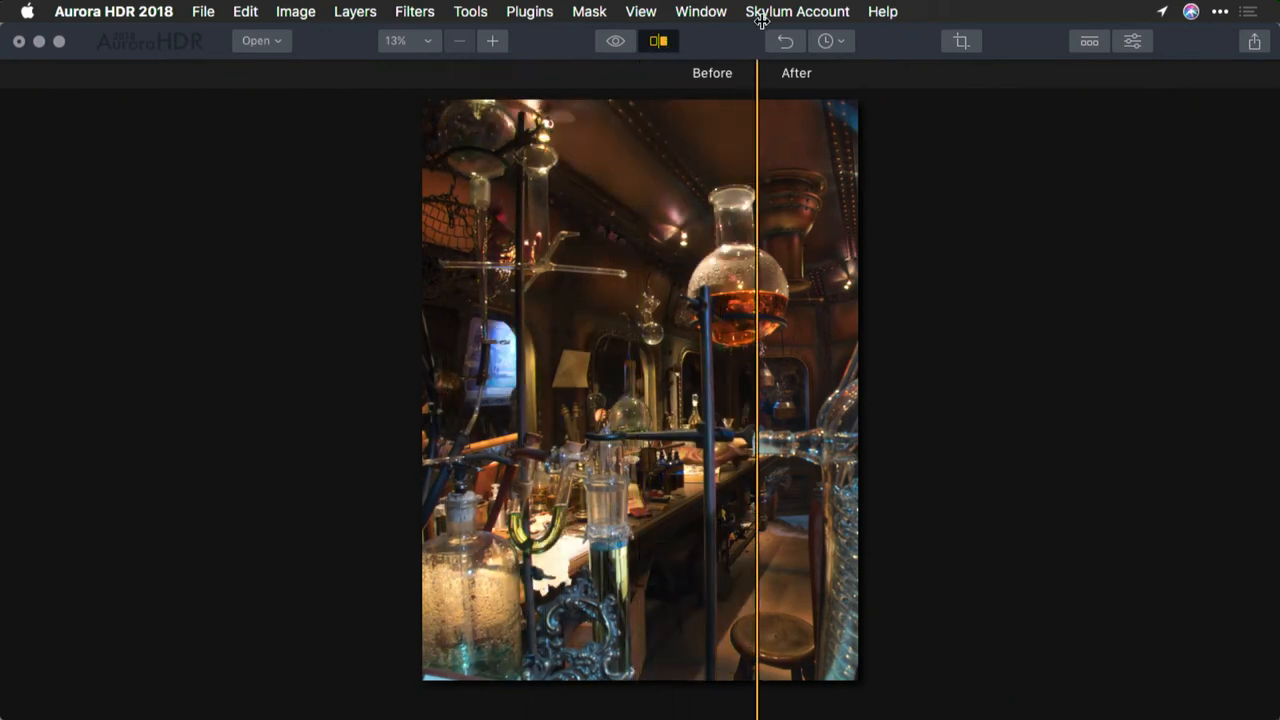
pyautogui.moveTo(755, 390); pyautogui.dragTo(460, 390)
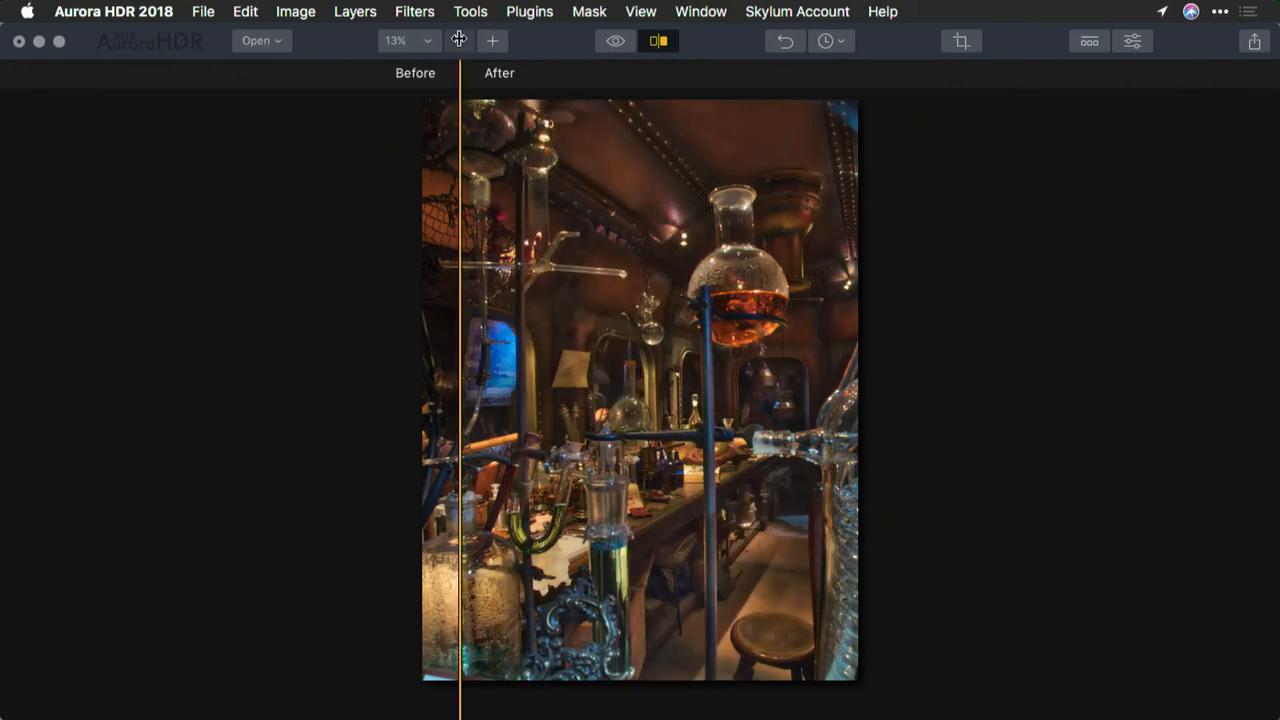
pyautogui.moveTo(460, 390); pyautogui.dragTo(787, 390)
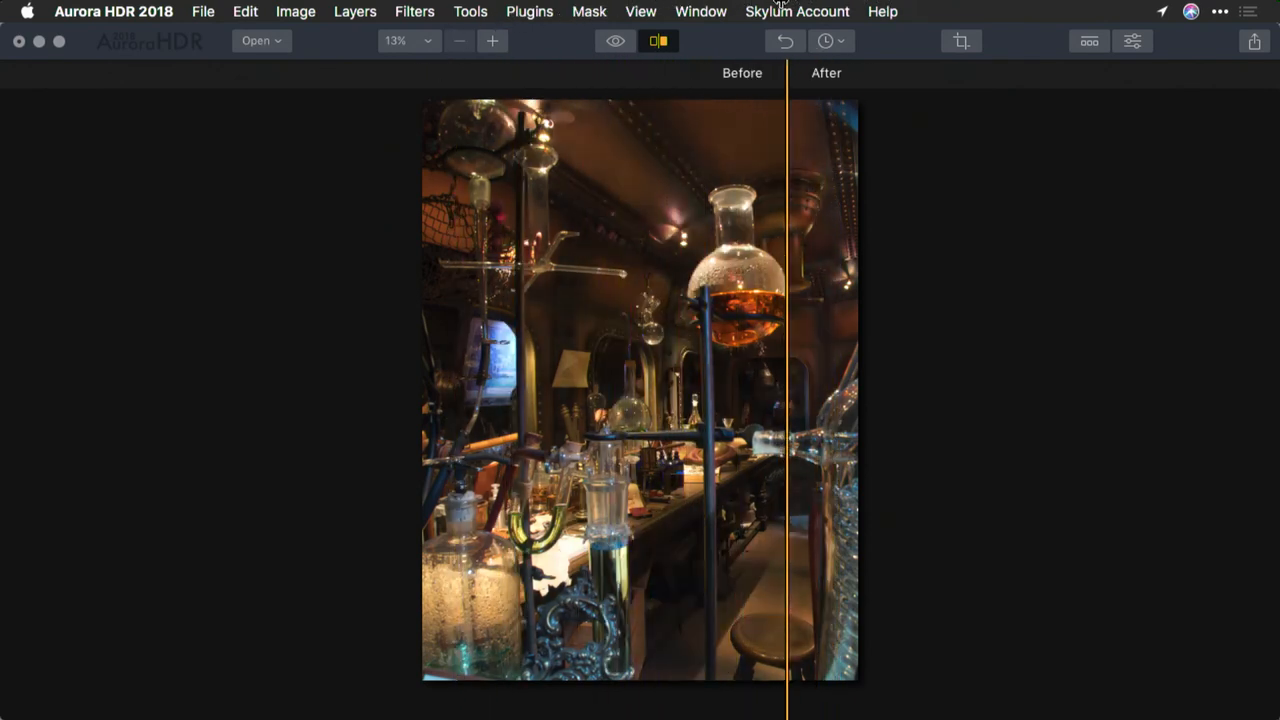
pyautogui.moveTo(785, 400); pyautogui.dragTo(695, 400)
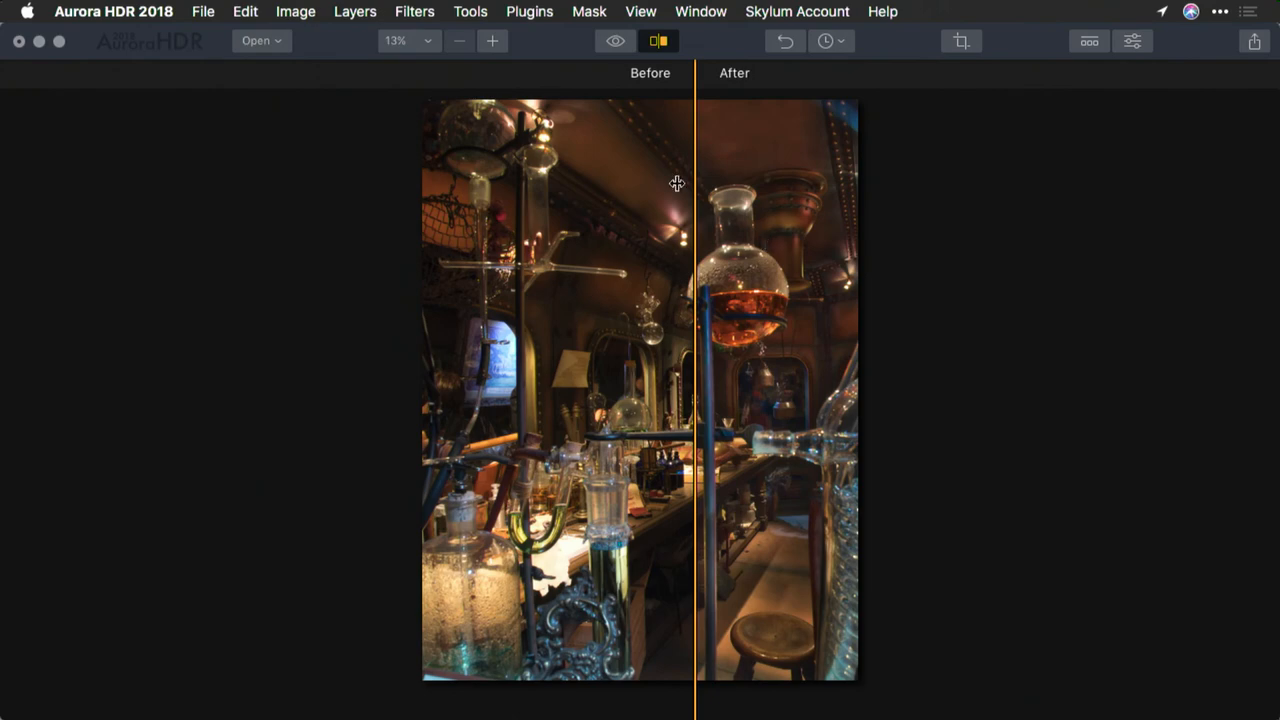
pyautogui.click(491, 41)
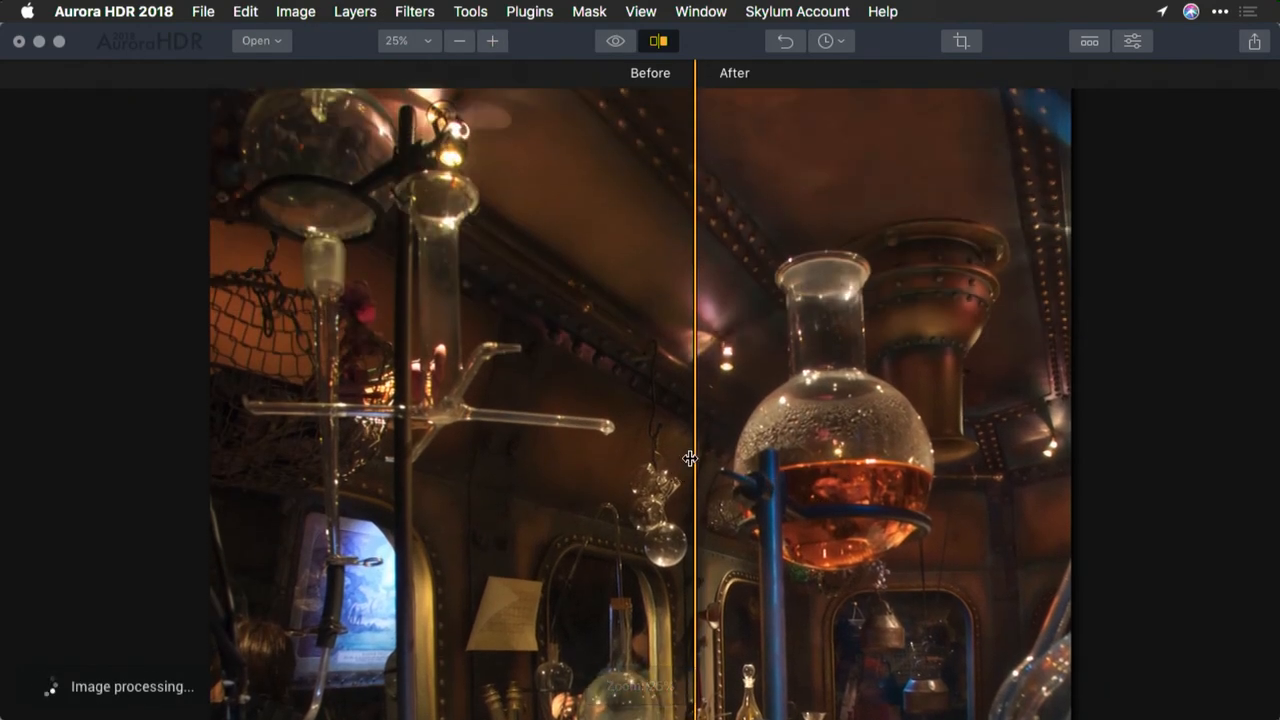
# Zoom to 50% and frame the amber flask with the split divider left of it
pyautogui.click(492, 41)
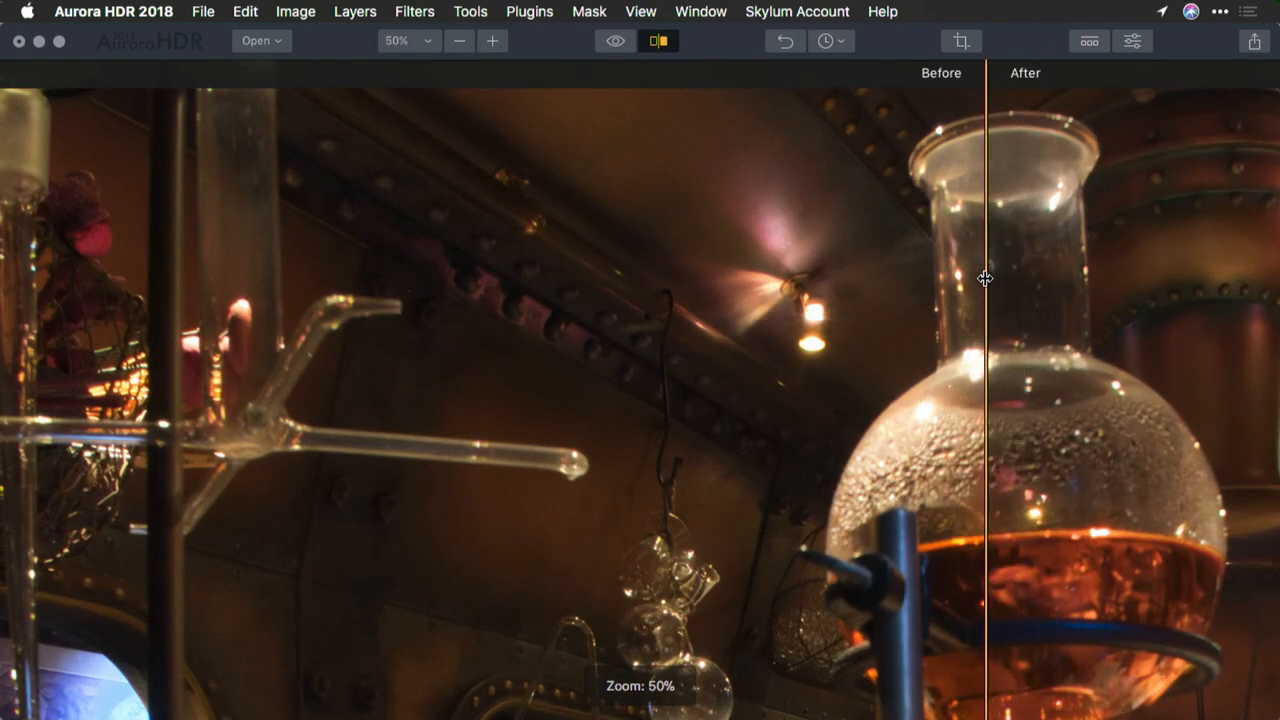
pyautogui.moveTo(985, 280); pyautogui.dragTo(750, 298)
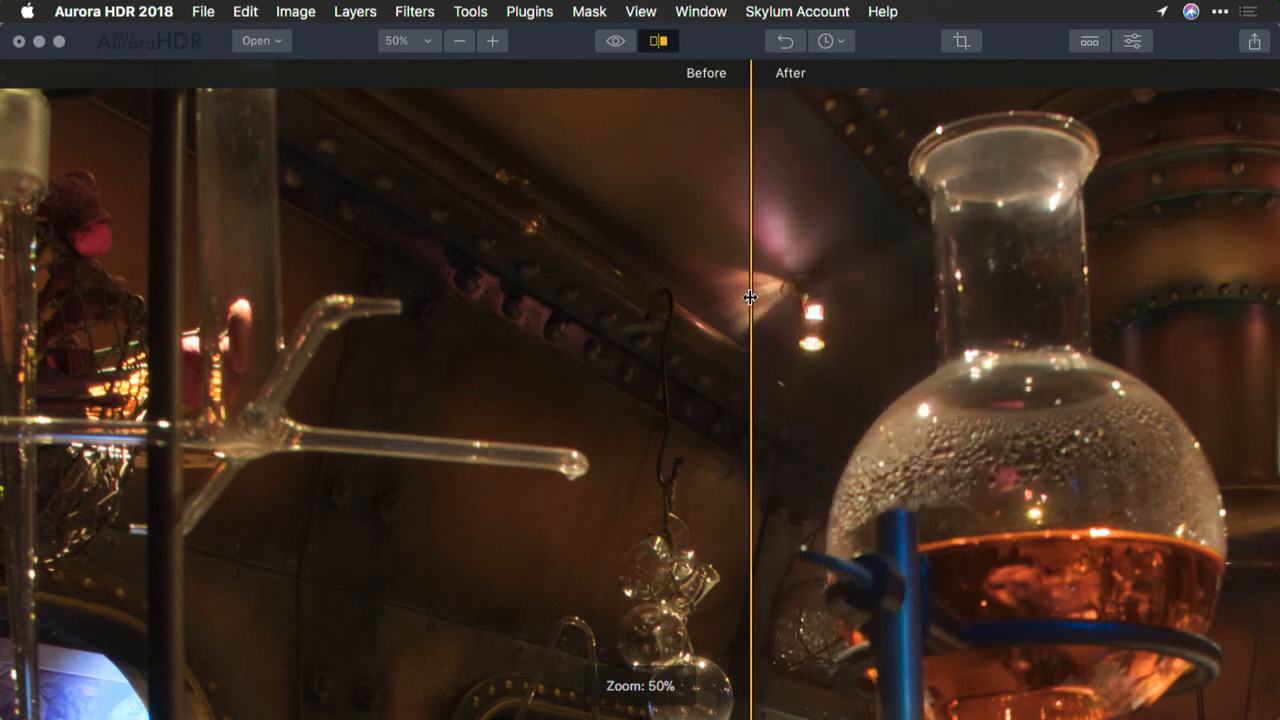
pyautogui.moveTo(750, 298); pyautogui.dragTo(808, 157)
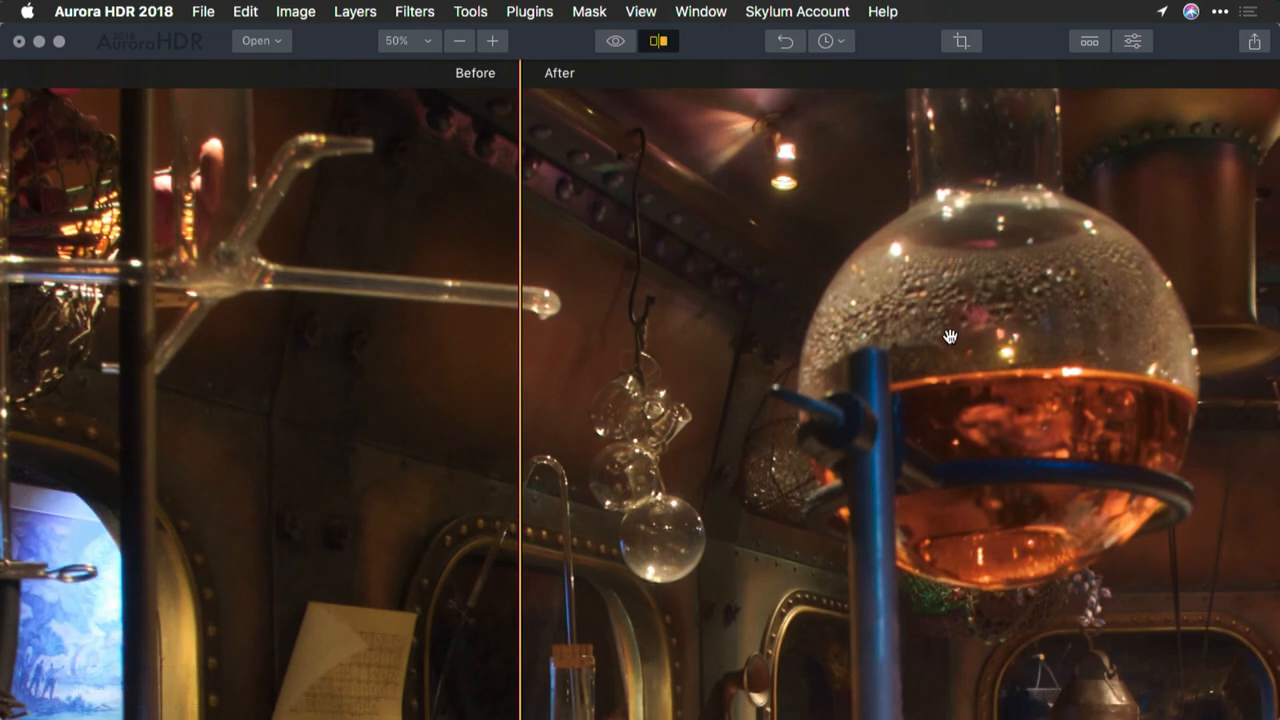
pyautogui.moveTo(953, 232)
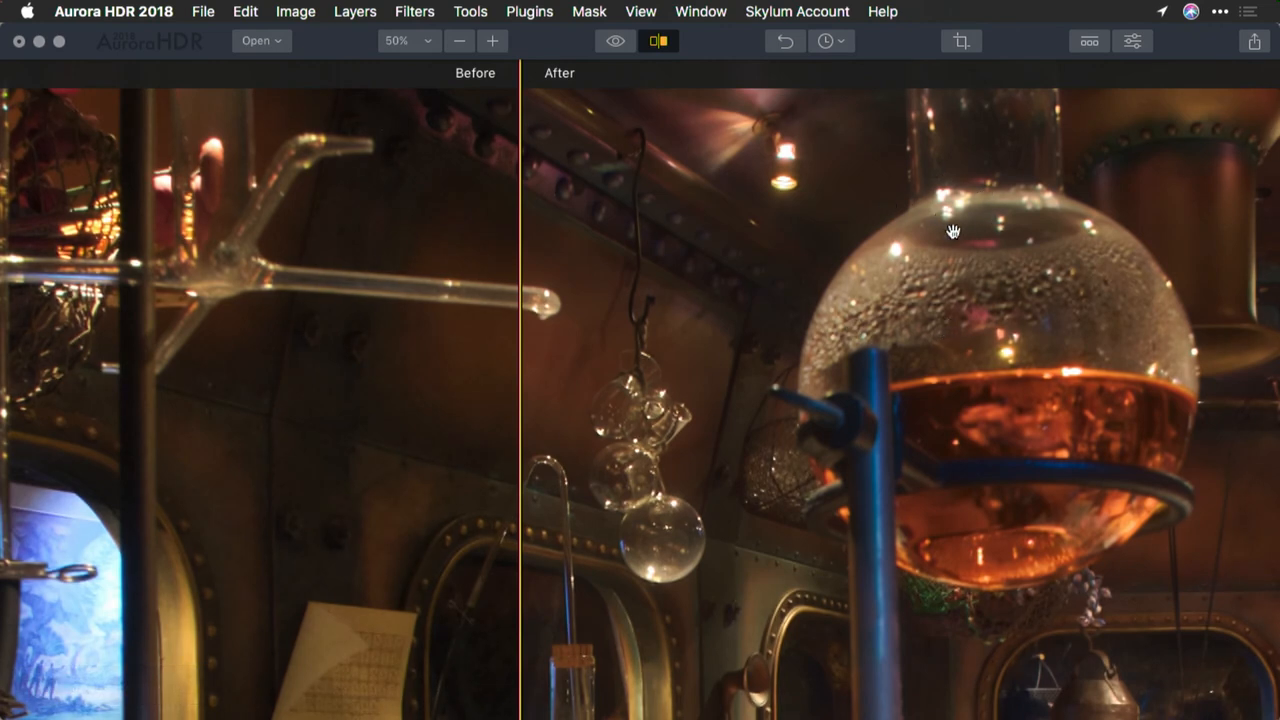
pyautogui.moveTo(953, 231); pyautogui.dragTo(853, 415)
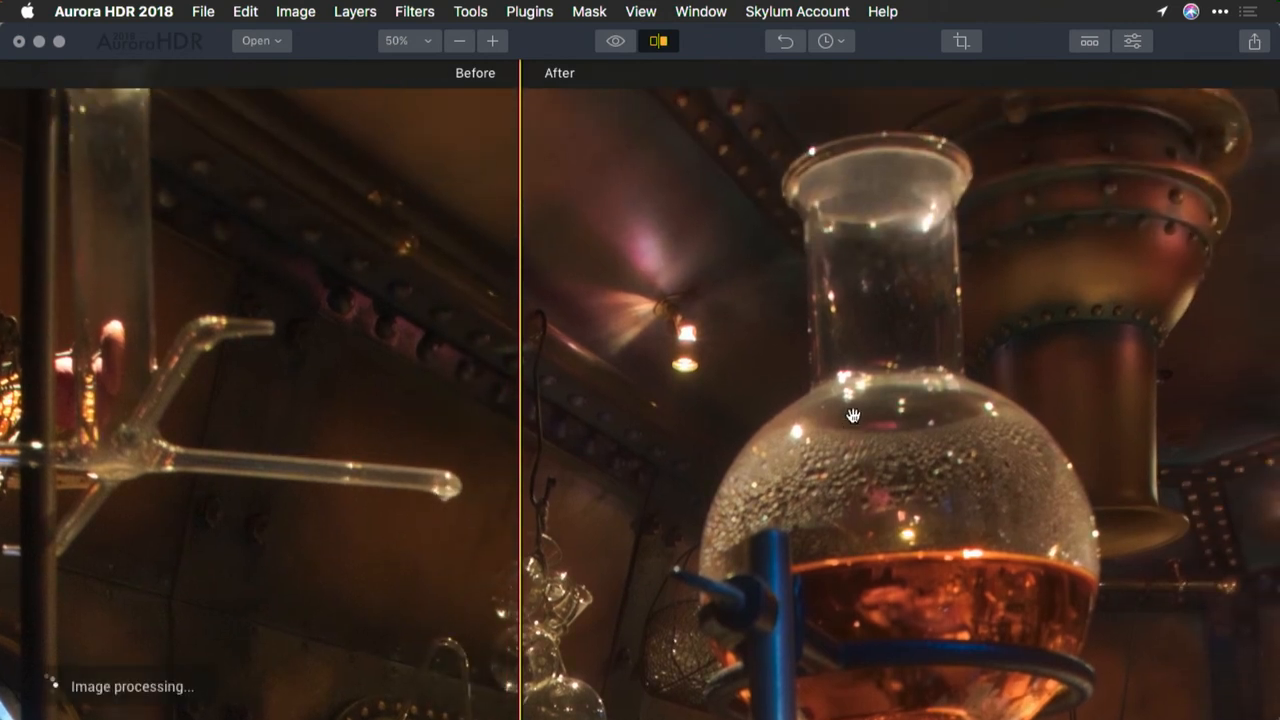